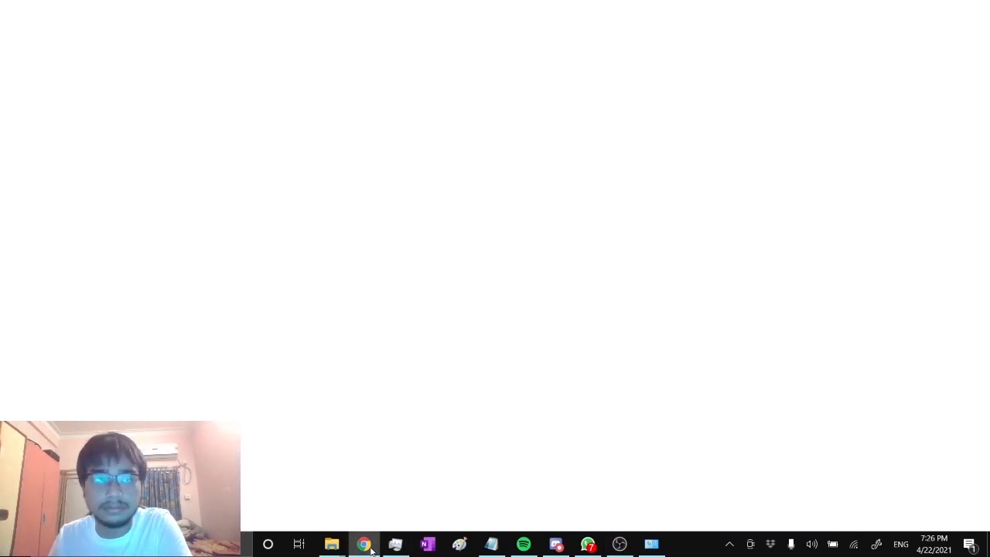
# Download the Whatsapp-Botto-Re repository from GitHub as a ZIP using Code > Download ZIP.
pyautogui.click(363, 543)
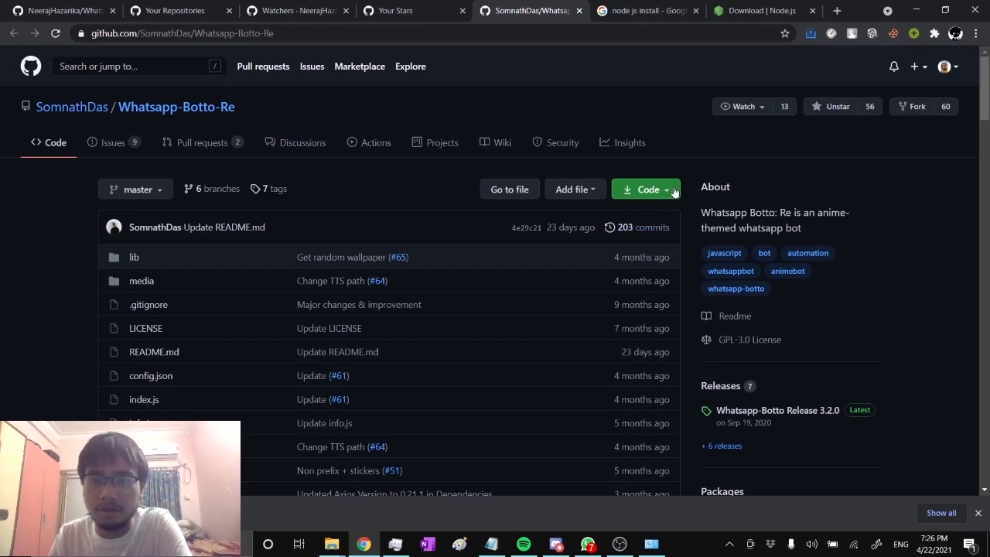
pyautogui.click(648, 188)
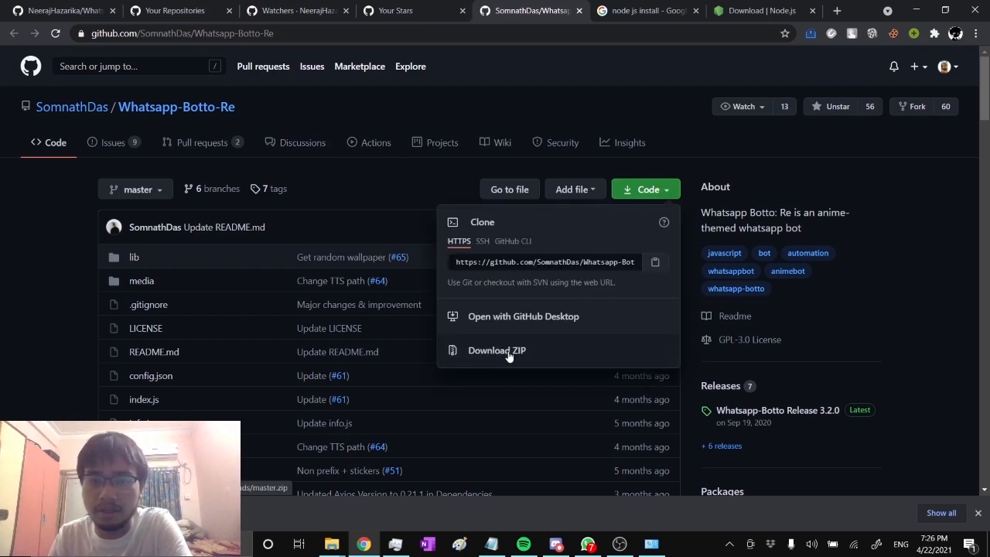
pyautogui.click(645, 188)
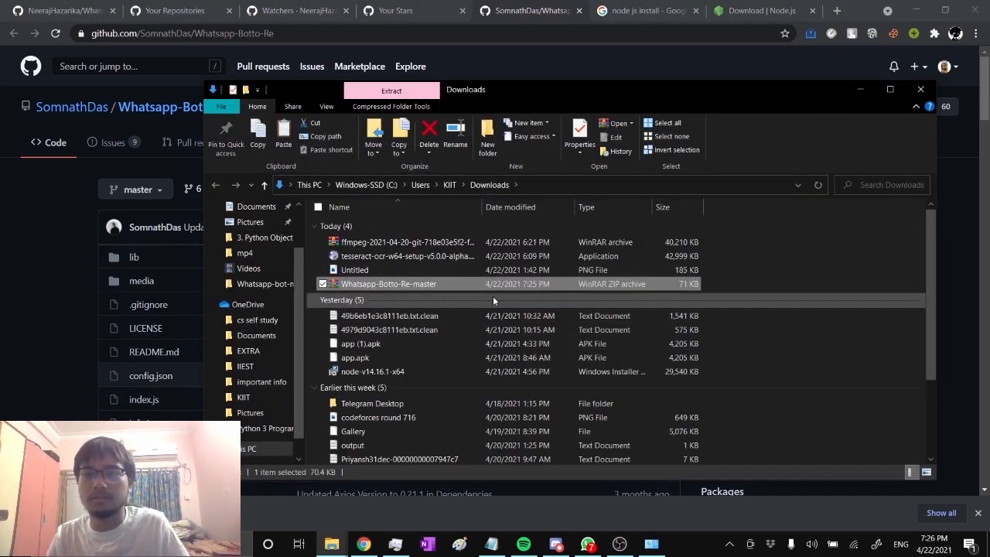
# Move the Whatsapp-Botto-Re-master ZIP to the desktop, extract it, and open the extracted folder.
pyautogui.rightClick(388, 283)
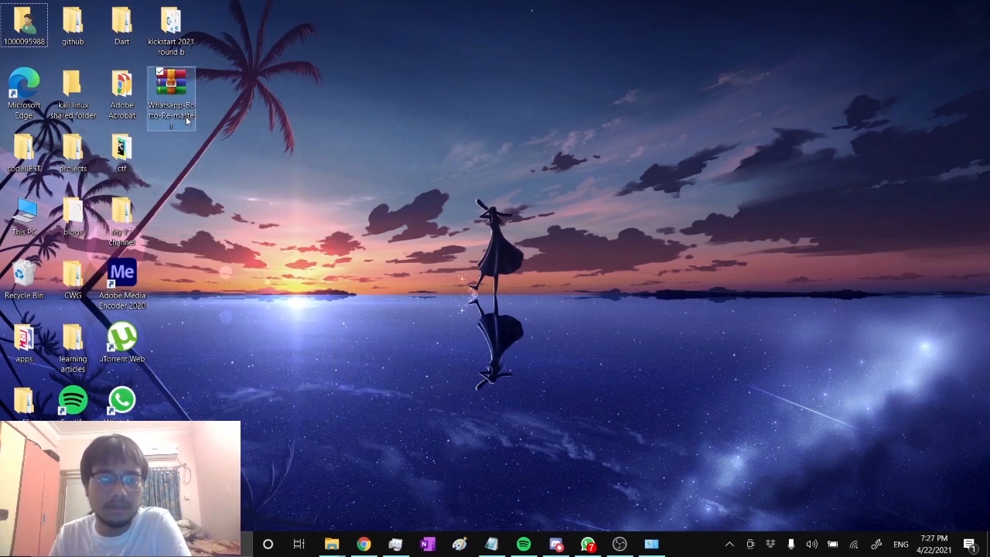
pyautogui.rightClick(170, 97)
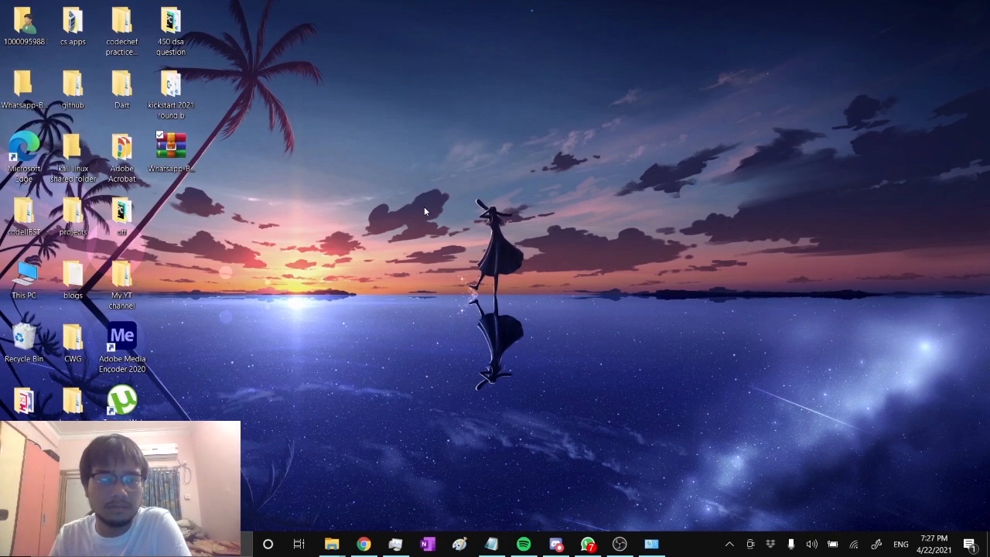
pyautogui.click(24, 86)
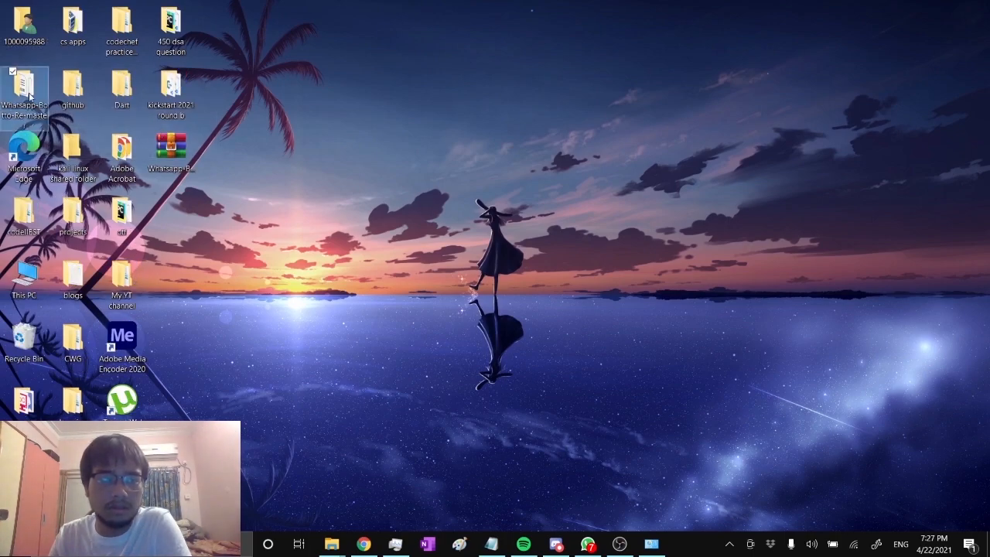
pyautogui.doubleClick(24, 85)
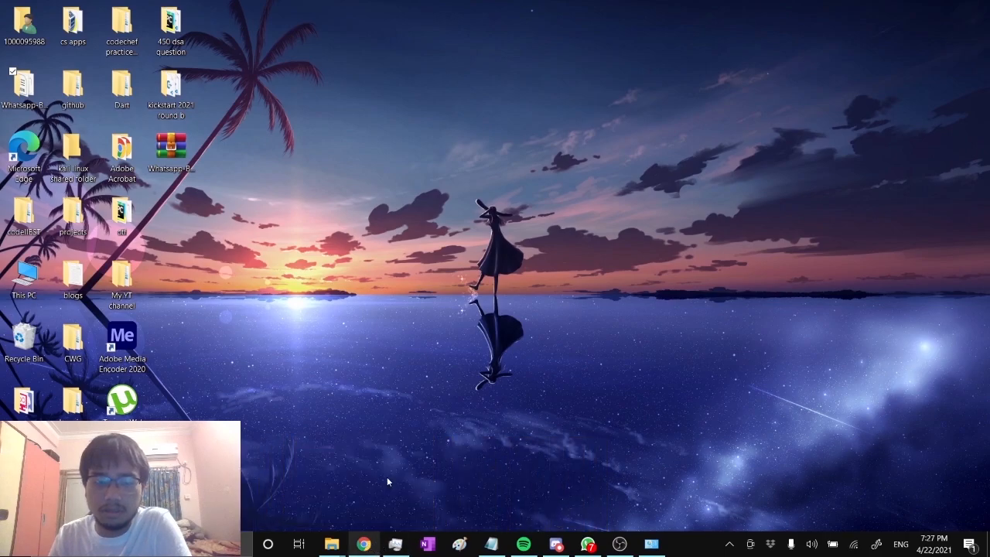
# Review the README's git, npm and node prerequisites, highlighting the node version, then view the Node.js downloads.
pyautogui.click(363, 544)
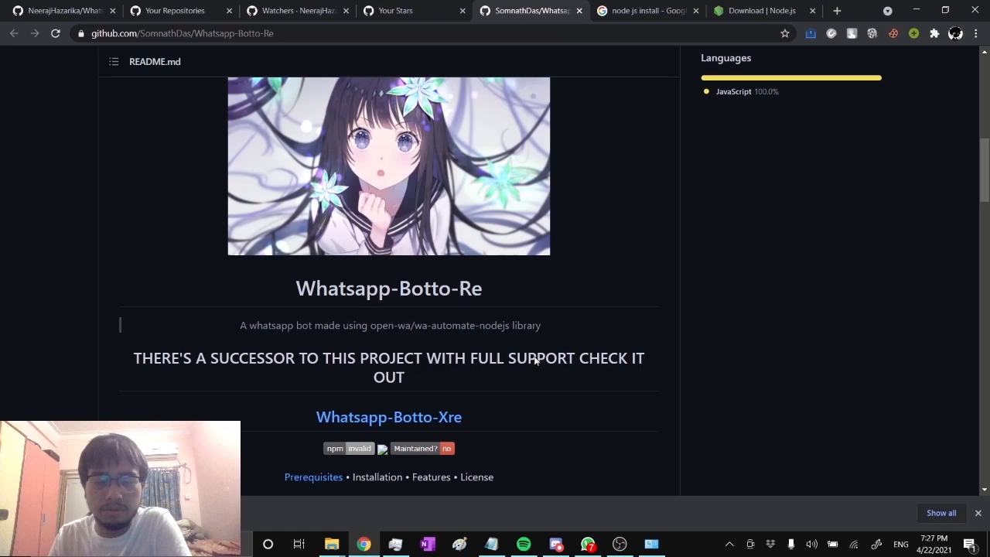
pyautogui.scroll(-3)
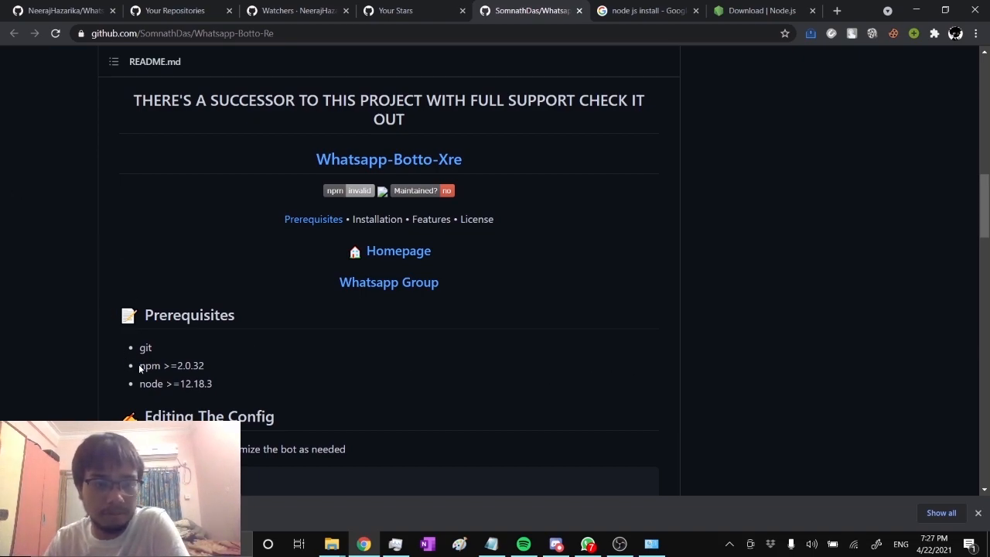
pyautogui.doubleClick(151, 383)
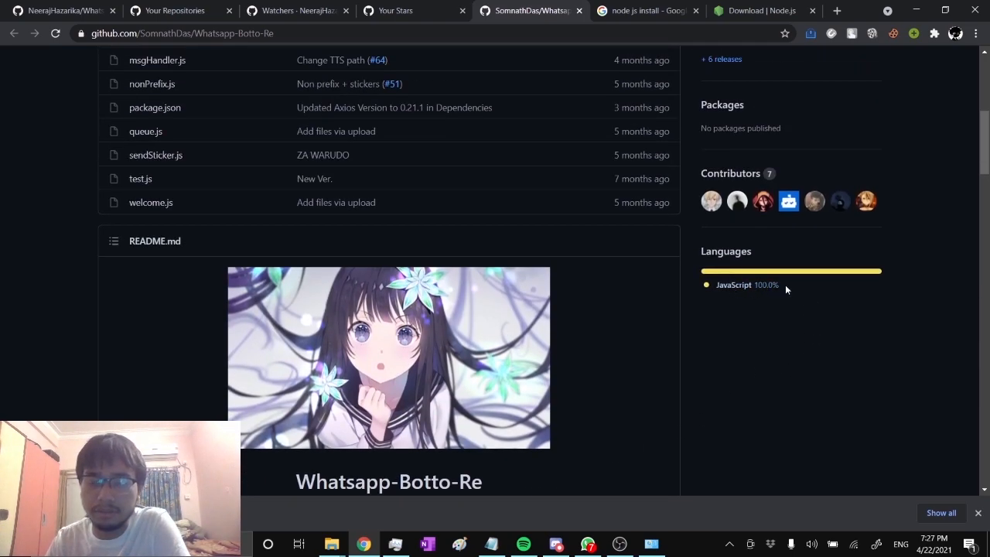
pyautogui.scroll(-3)
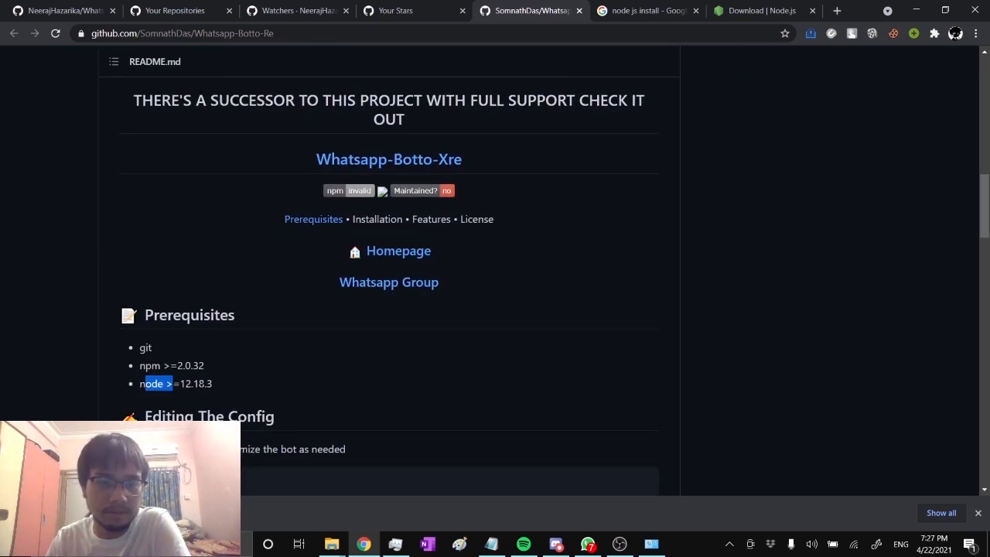
pyautogui.scroll(-3)
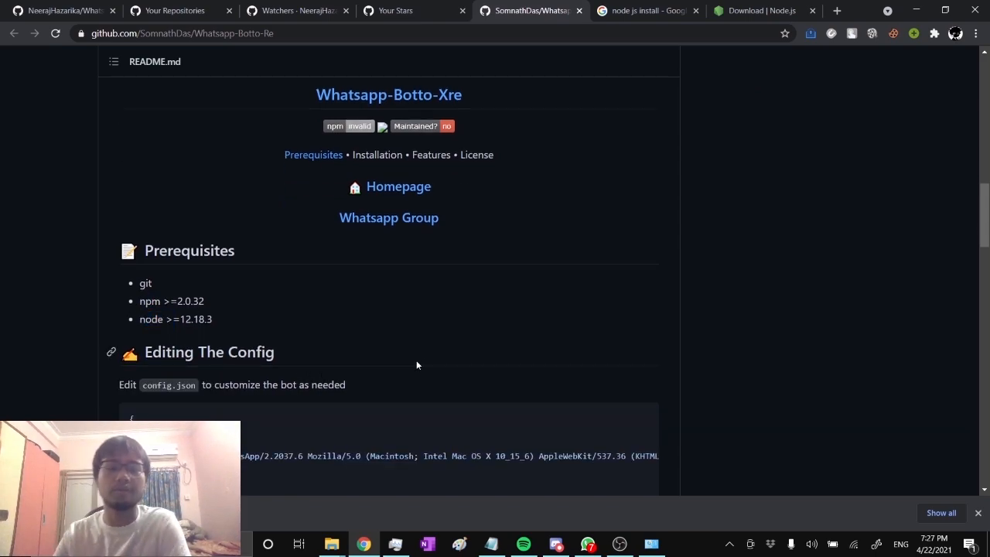
pyautogui.scroll(3)
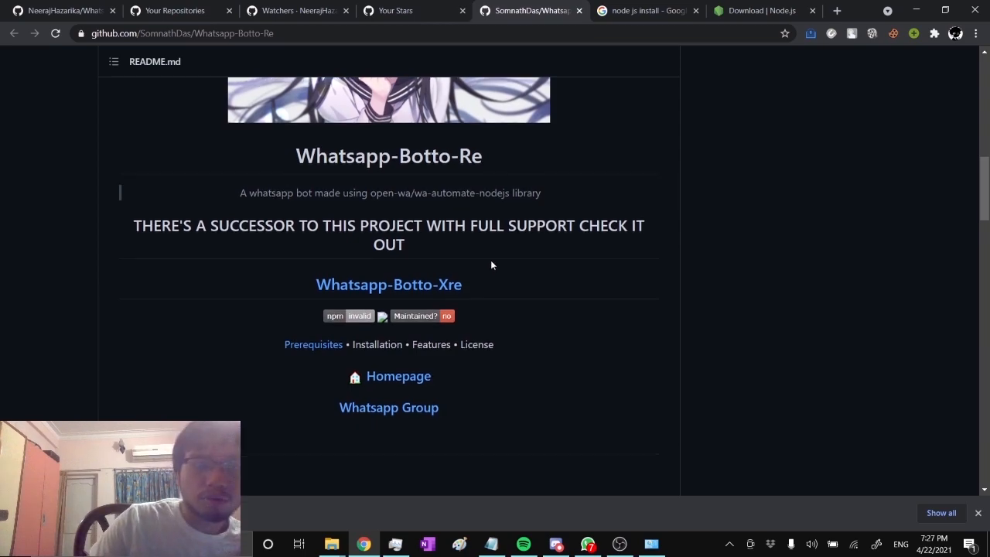
pyautogui.scroll(-3)
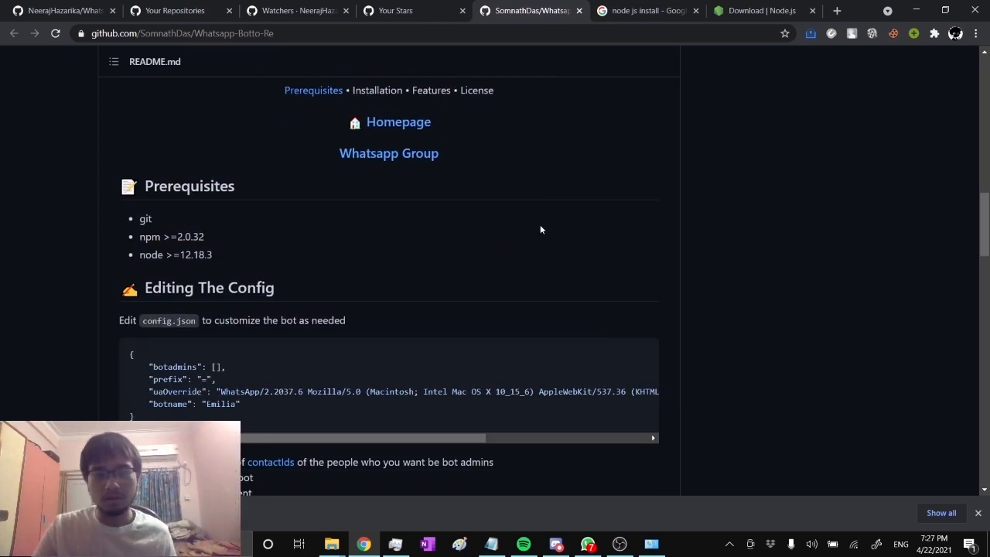
pyautogui.click(762, 10)
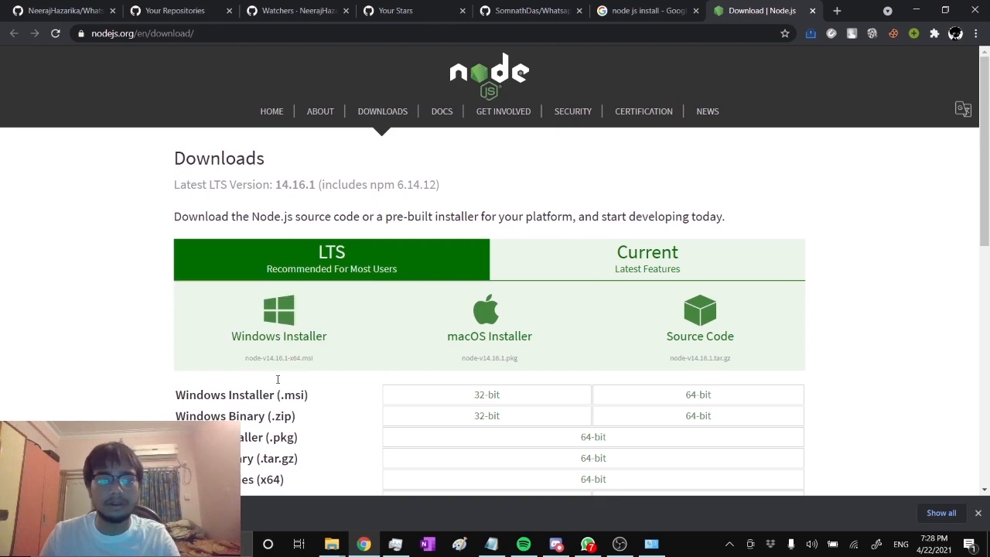
pyautogui.moveTo(489, 206)
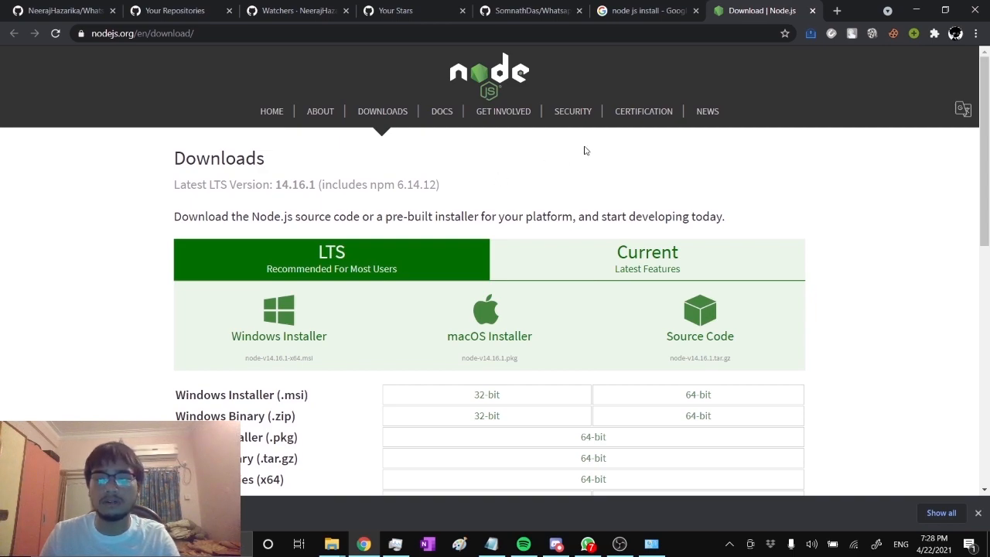
pyautogui.moveTo(689, 178)
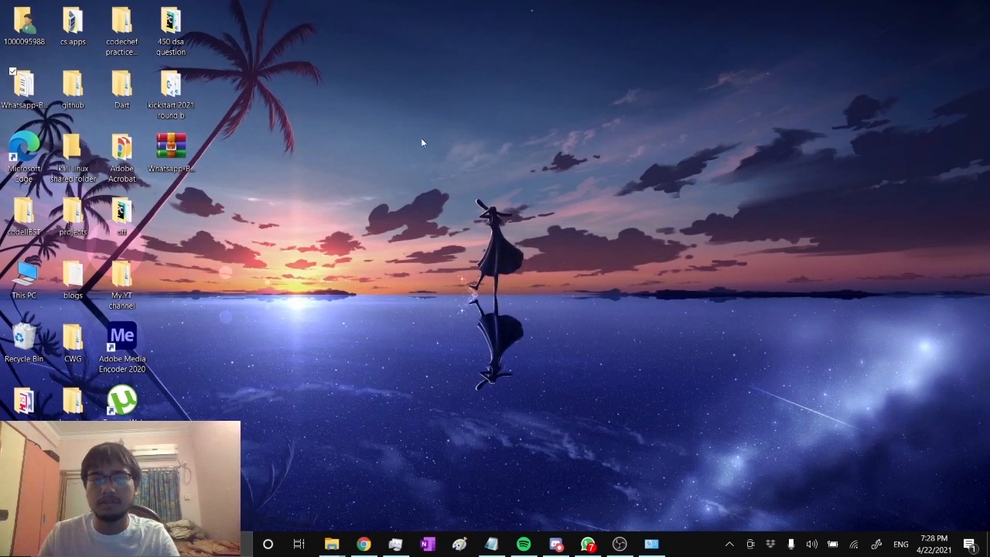
pyautogui.moveTo(23, 271)
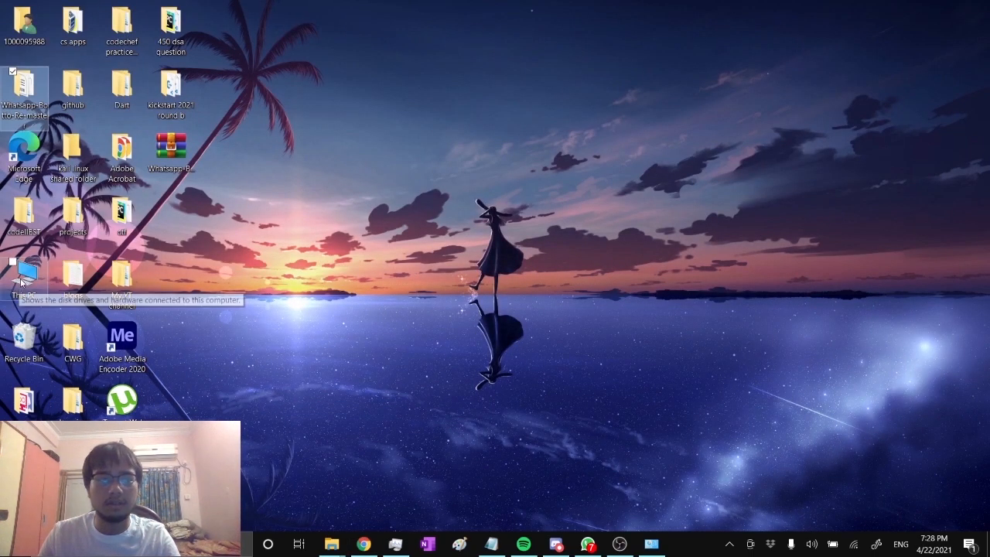
# Edit the system Path variable and locate the C:\Program Files\nodejs\ entry.
pyautogui.rightClick(24, 271)
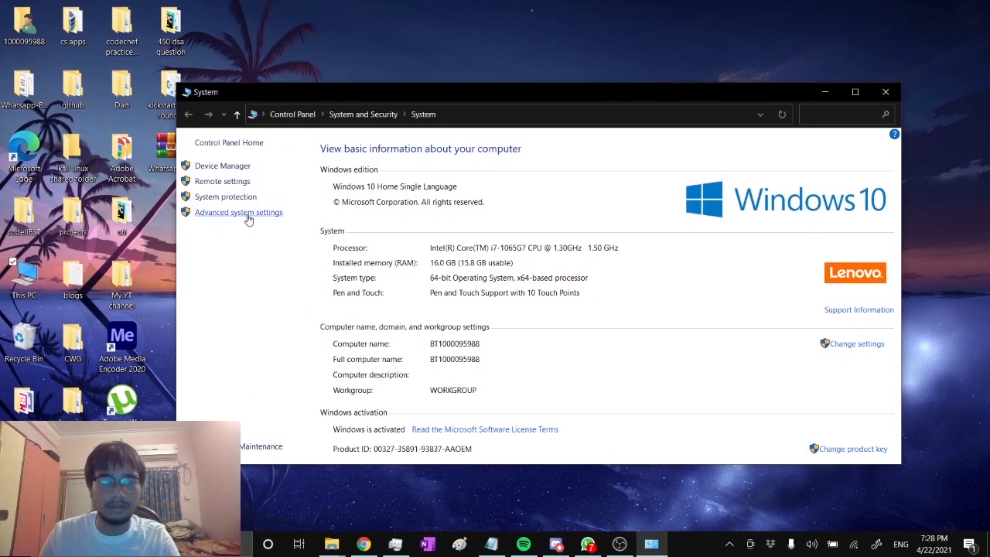
pyautogui.click(238, 212)
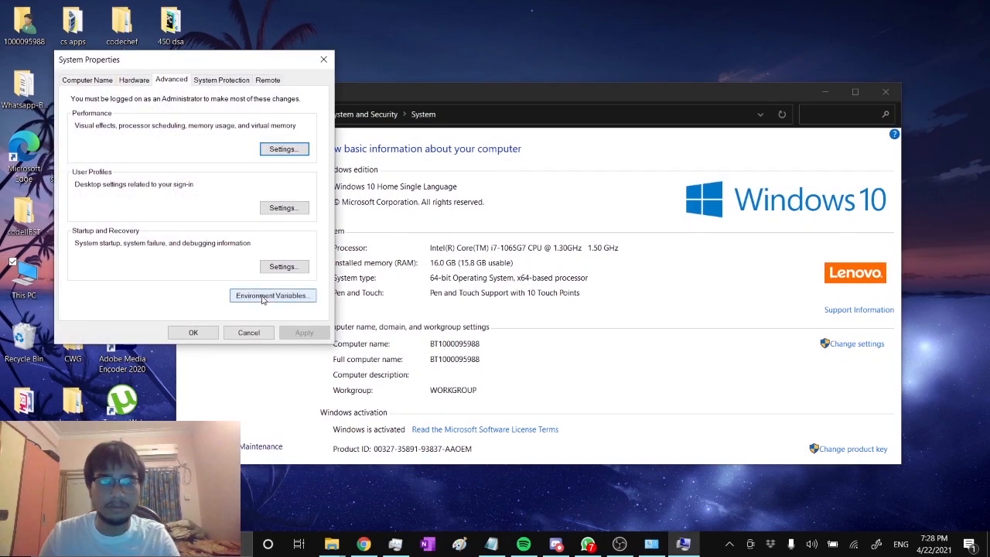
pyautogui.click(272, 295)
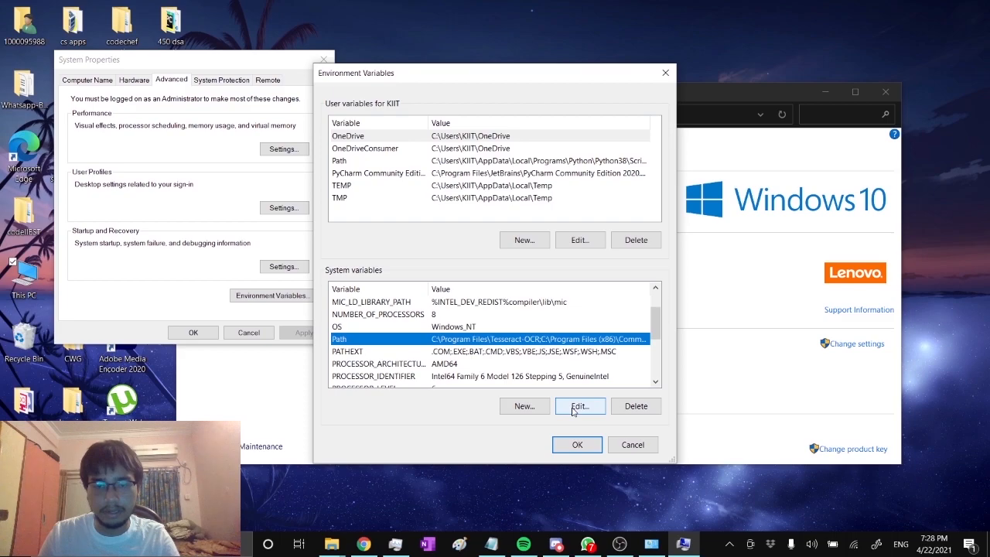
pyautogui.click(579, 406)
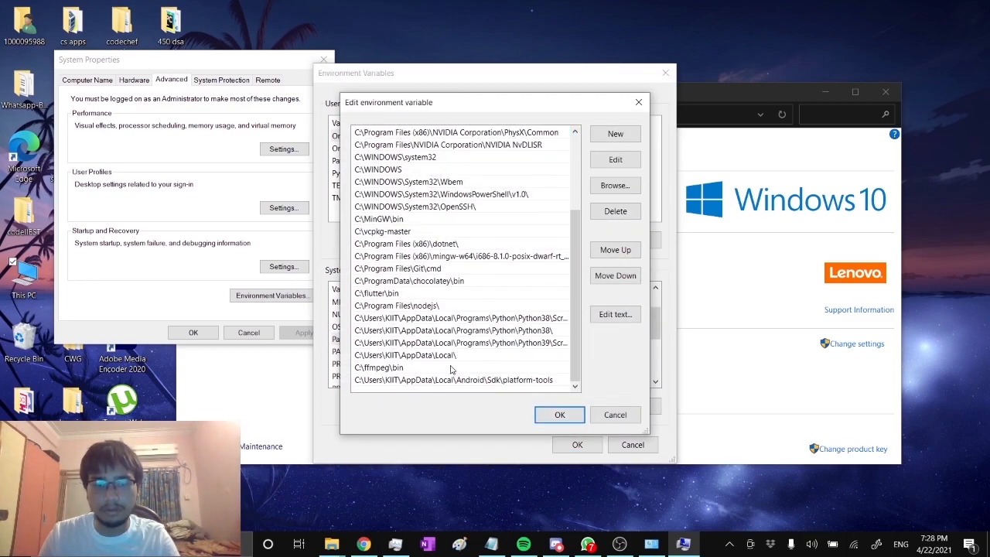
pyautogui.click(425, 305)
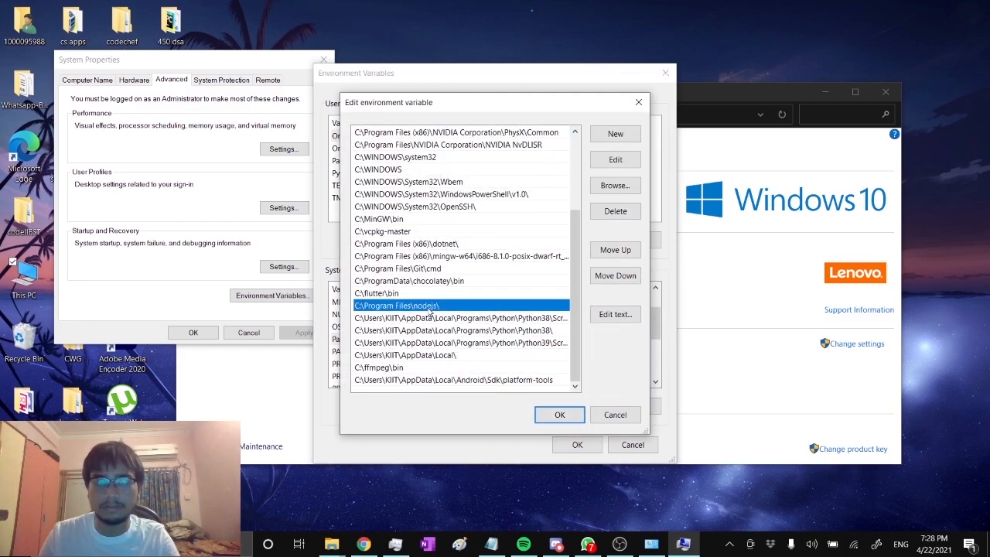
pyautogui.moveTo(462, 309)
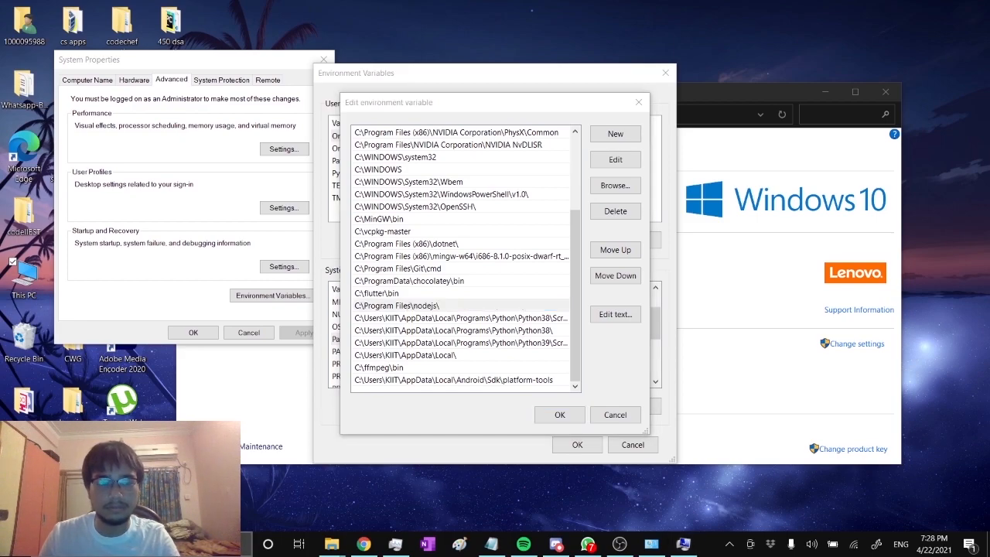
pyautogui.click(268, 543)
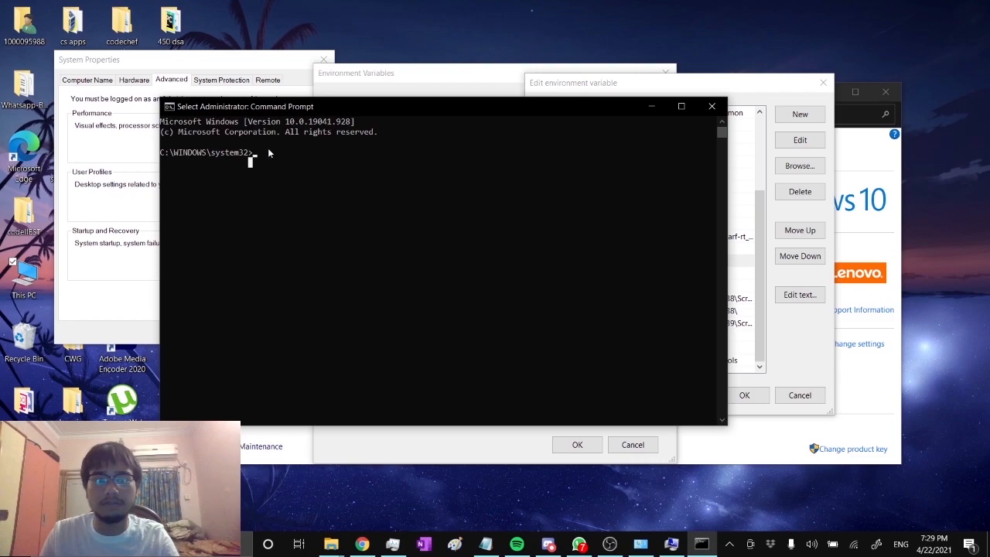
# Run npm in the administrator Command Prompt and scroll through its usage output.
pyautogui.write('npm')
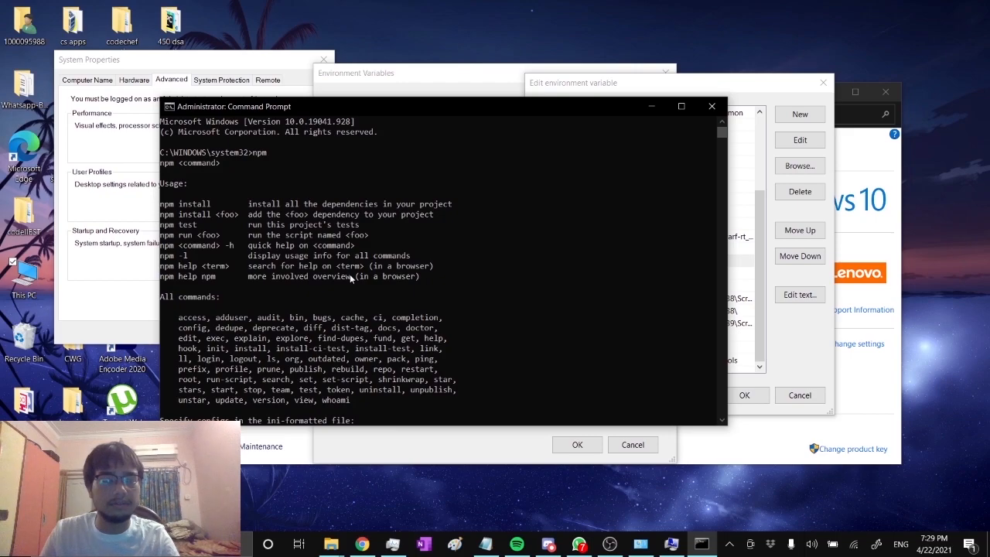
pyautogui.scroll(-3)
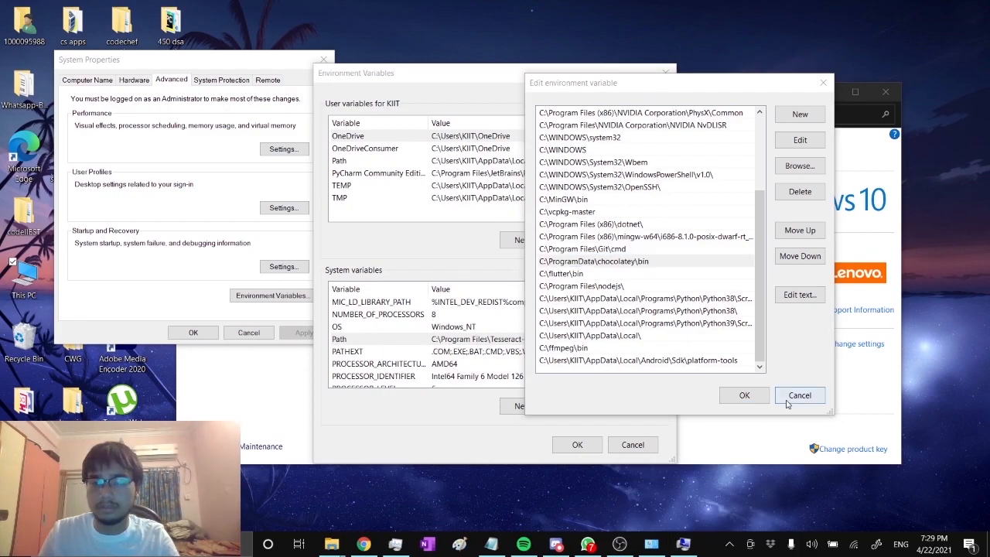
# Cancel the Path editor and close the Environment Variables and System Properties windows.
pyautogui.click(798, 395)
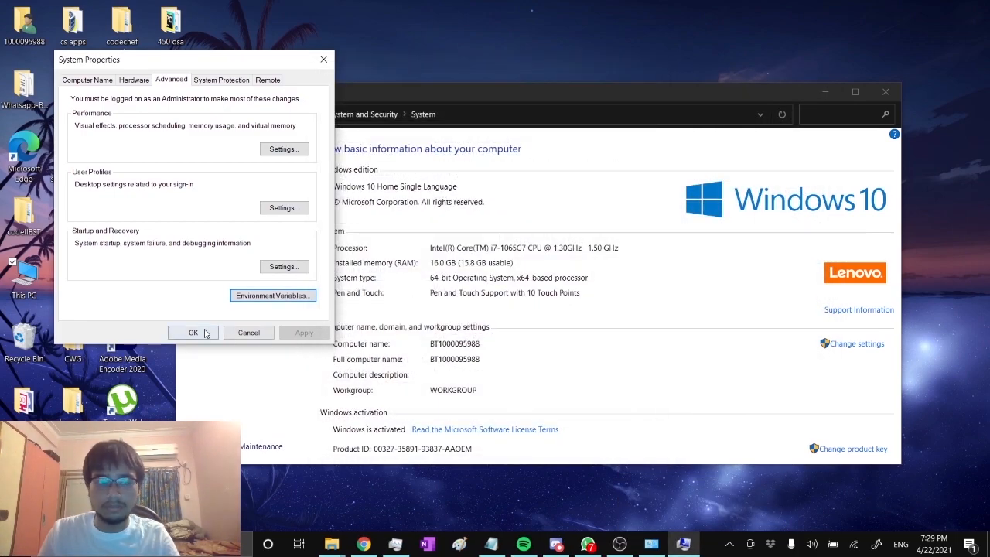
pyautogui.click(193, 332)
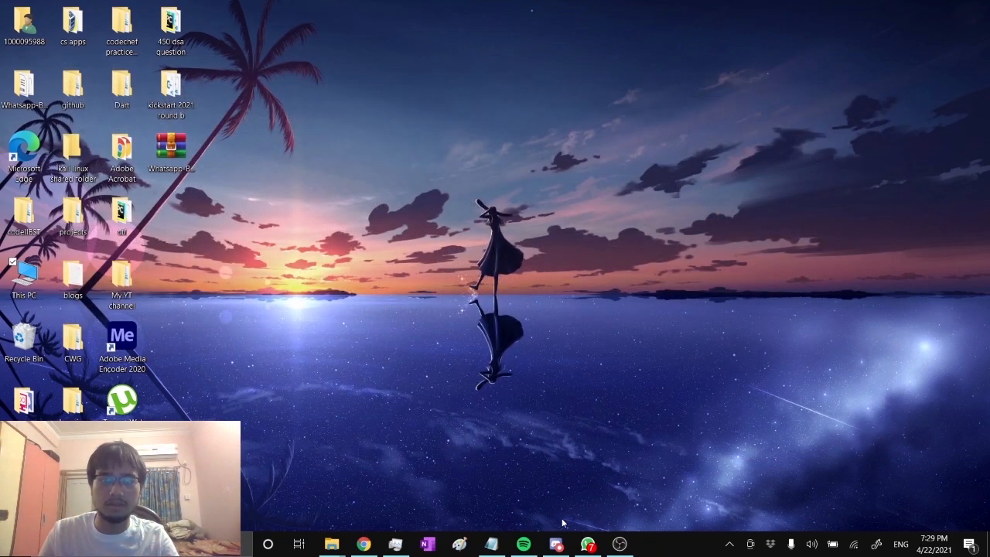
# Open a Command Prompt in Whatsapp-Botto-Re-master by entering cmd in the folder's address bar.
pyautogui.click(332, 543)
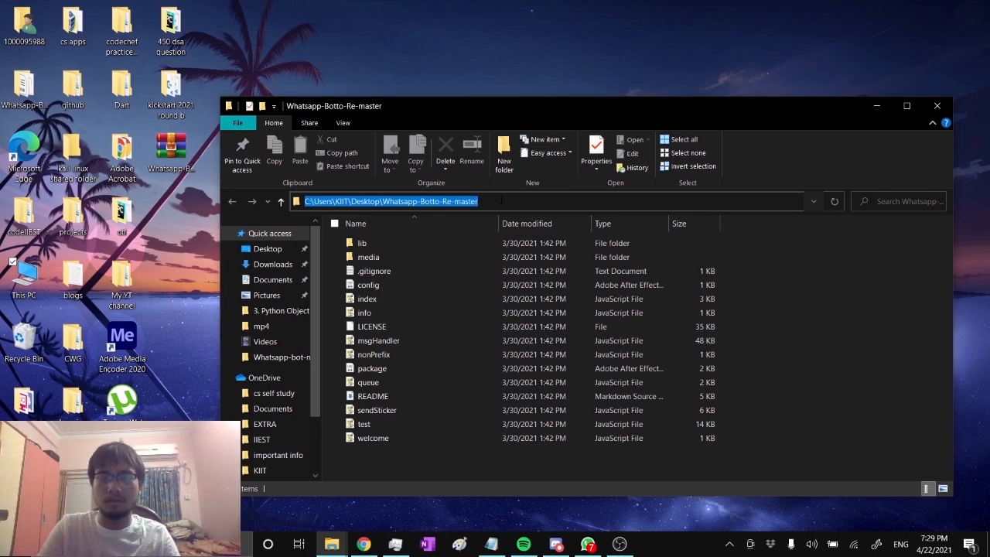
pyautogui.write('cmd')
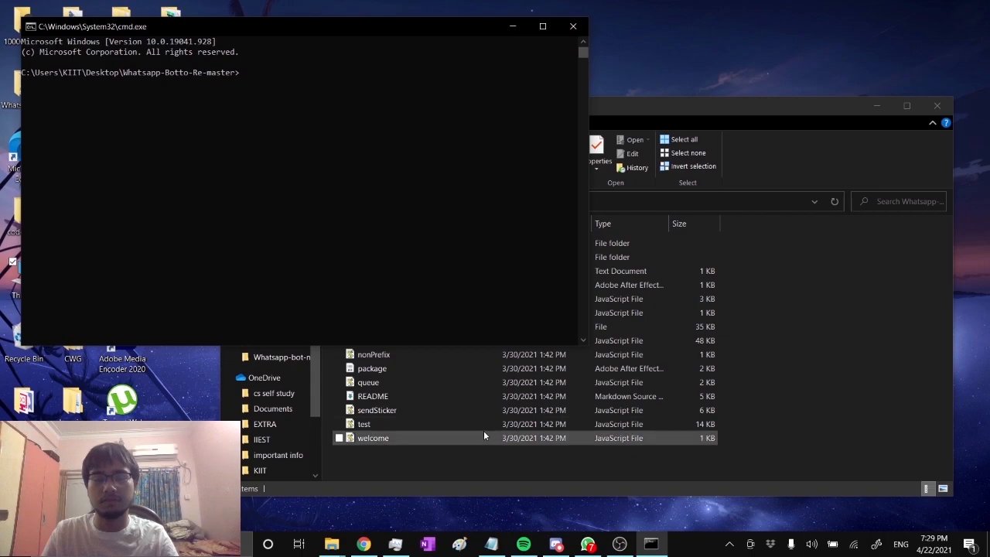
pyautogui.moveTo(363, 544)
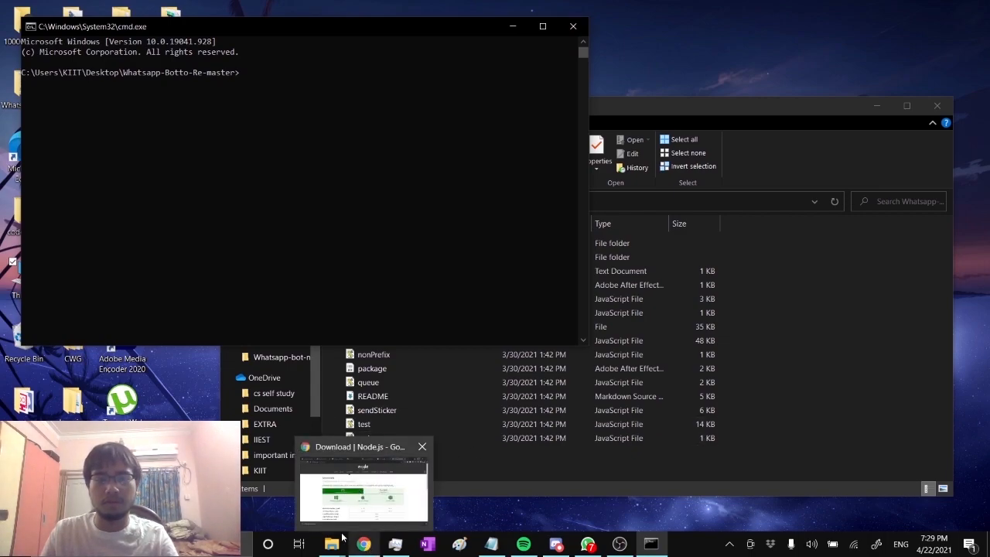
pyautogui.click(363, 543)
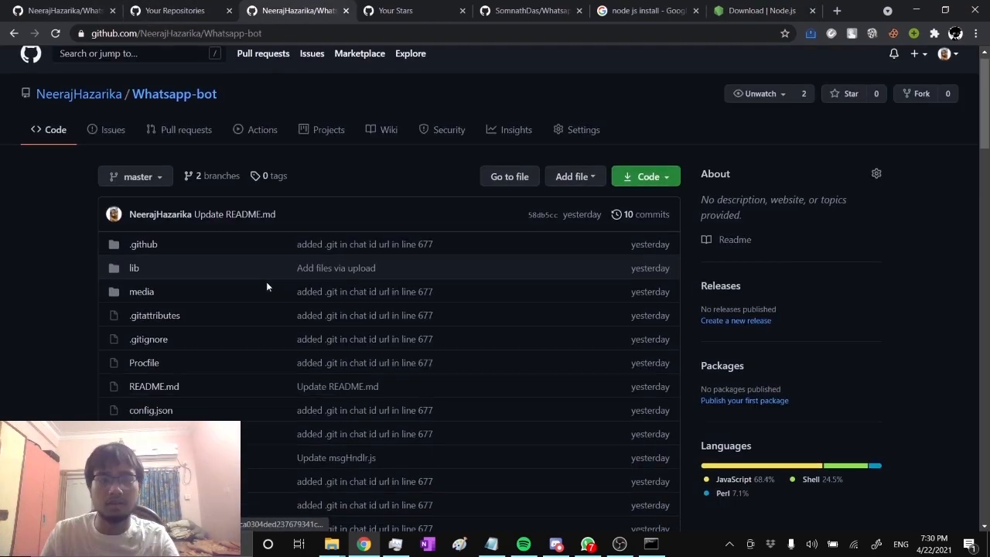
# Copy 'npm install gify-cli -g' from the README's Install the dependencies section.
pyautogui.scroll(-3)
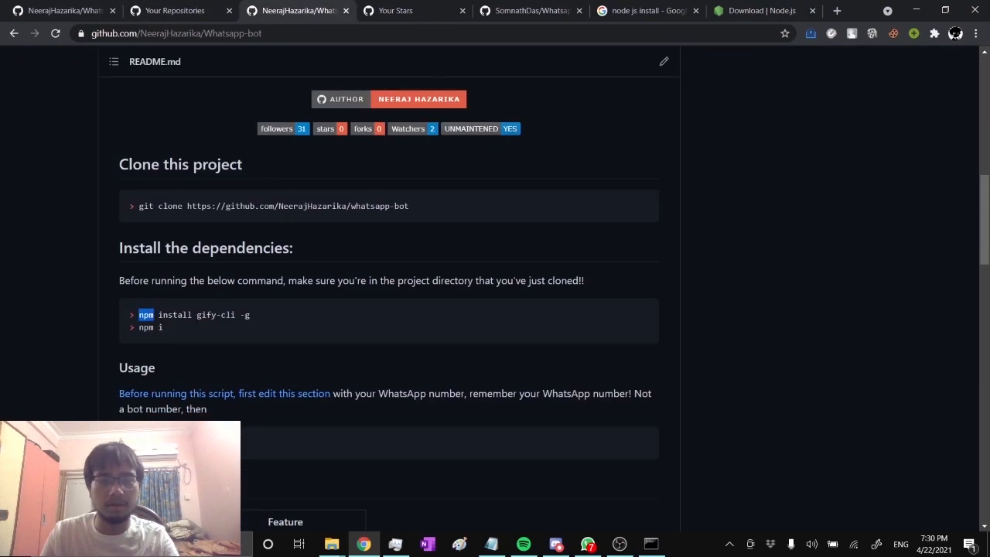
pyautogui.moveTo(139, 313); pyautogui.dragTo(249, 314)
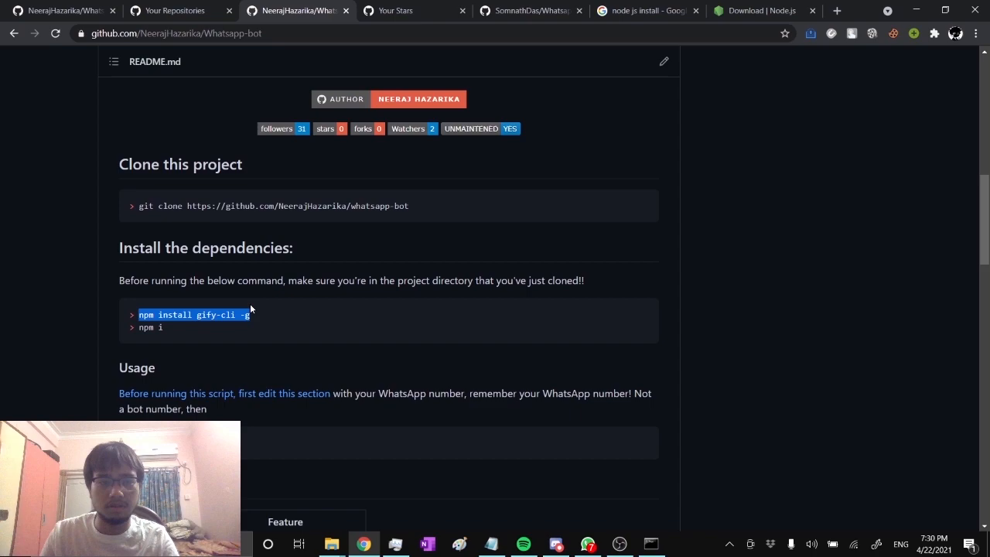
pyautogui.click(358, 322)
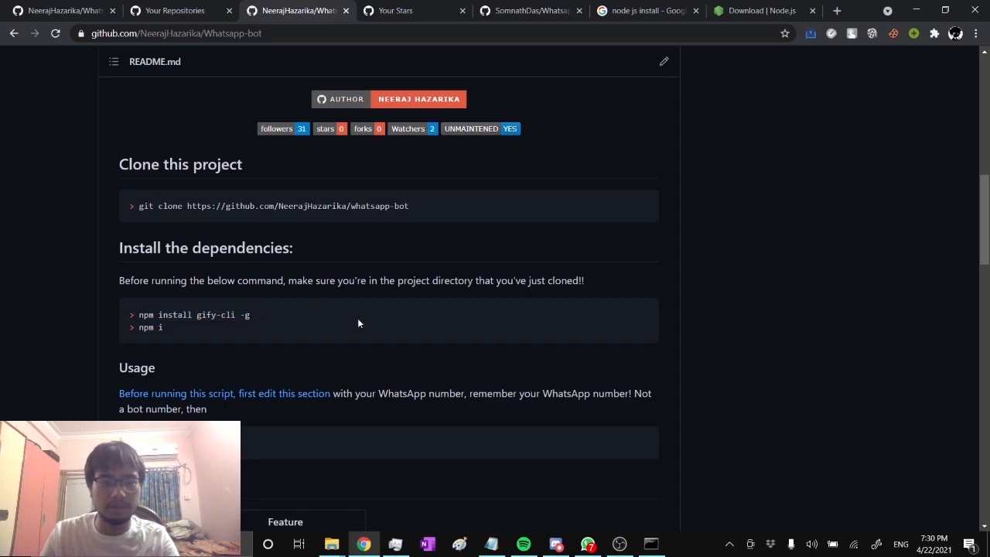
pyautogui.click(650, 544)
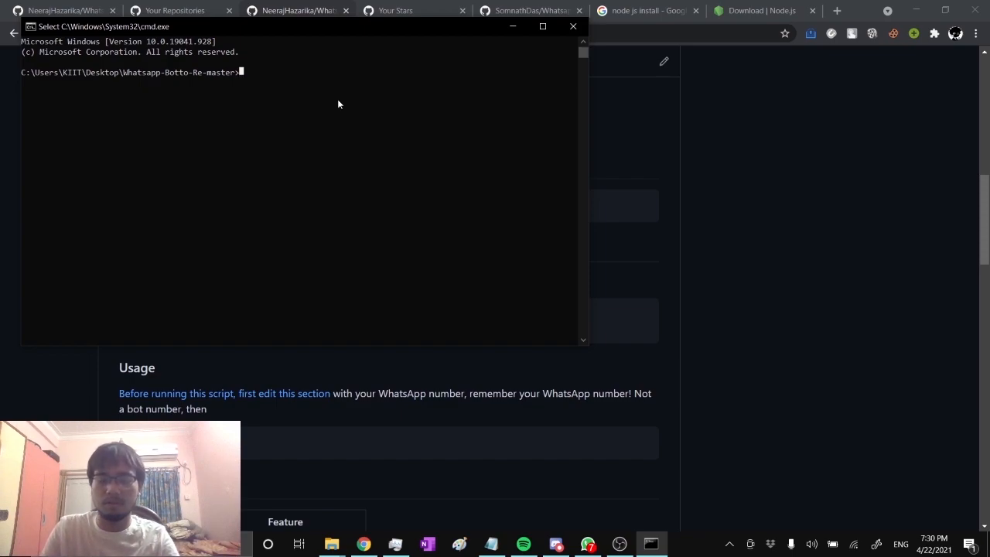
pyautogui.moveTo(261, 85)
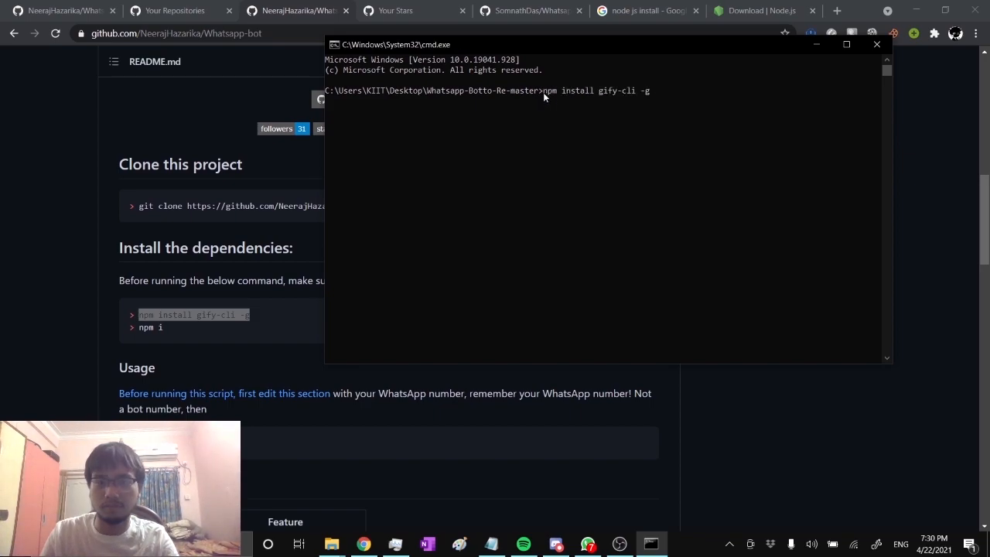
pyautogui.moveTo(711, 108)
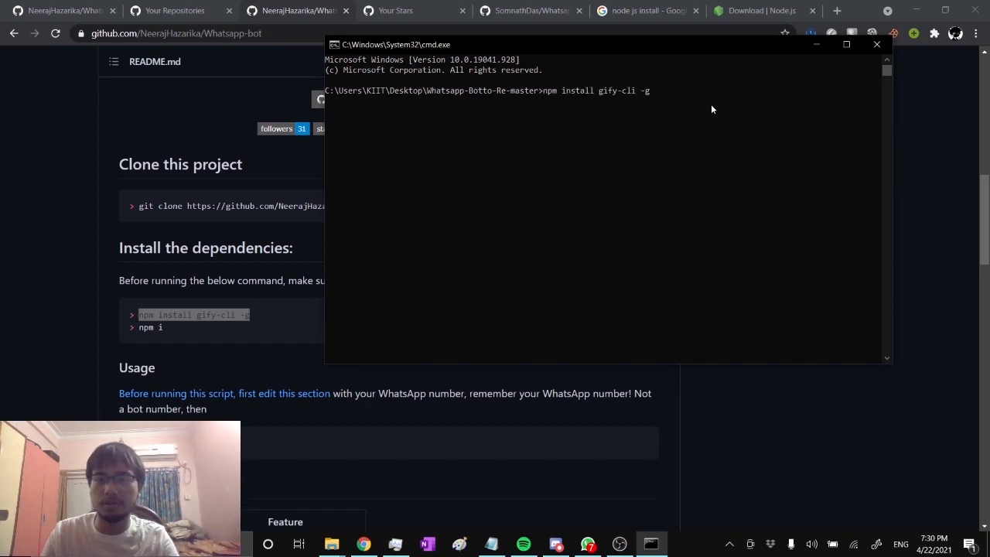
pyautogui.moveTo(719, 113)
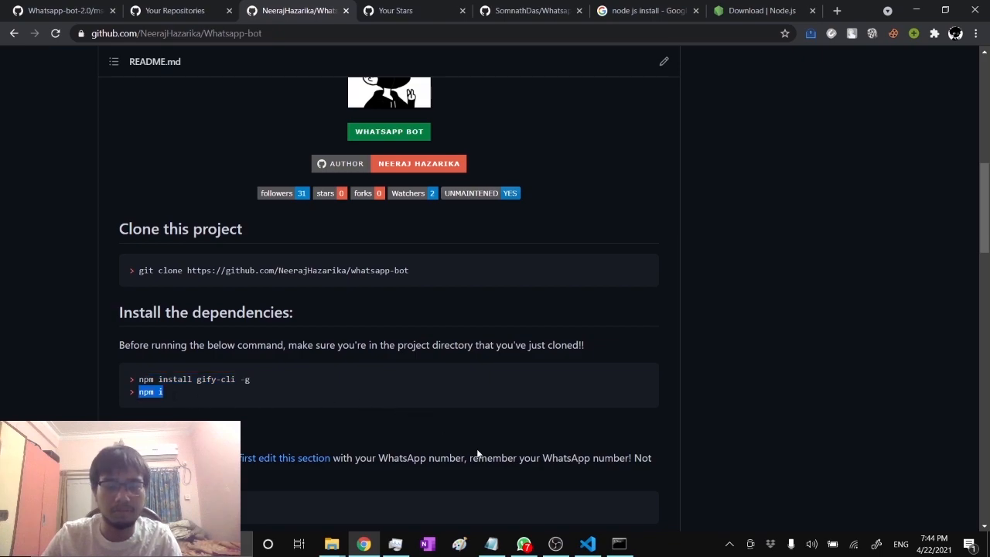
# Run npm i and npm audit fix --force in the project folder, then minimize the console.
pyautogui.click(618, 544)
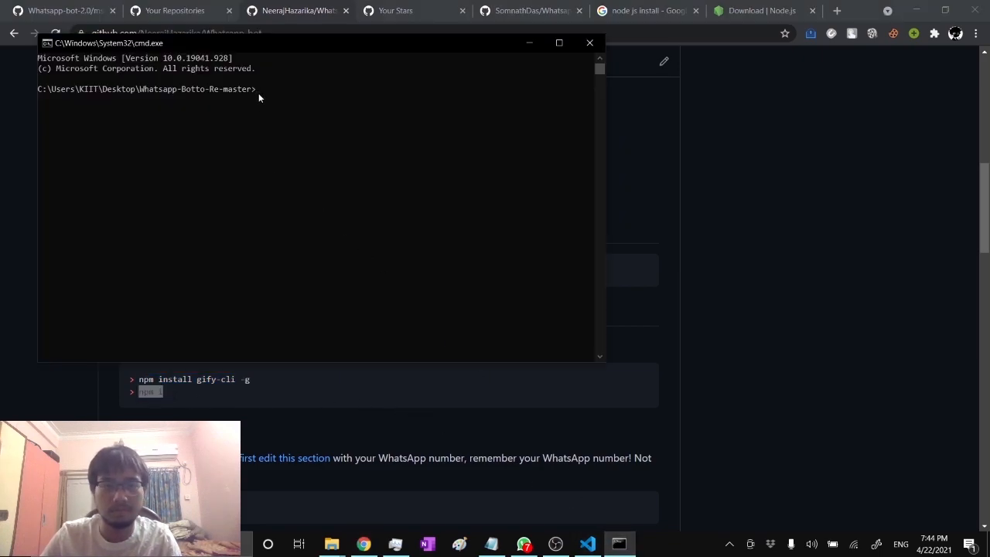
pyautogui.write('npm i')
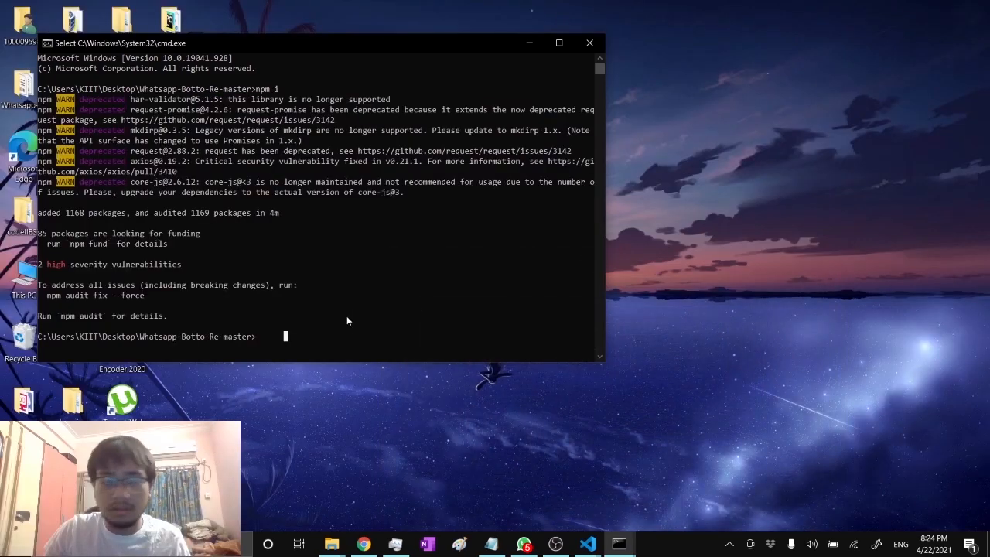
pyautogui.moveTo(97, 286)
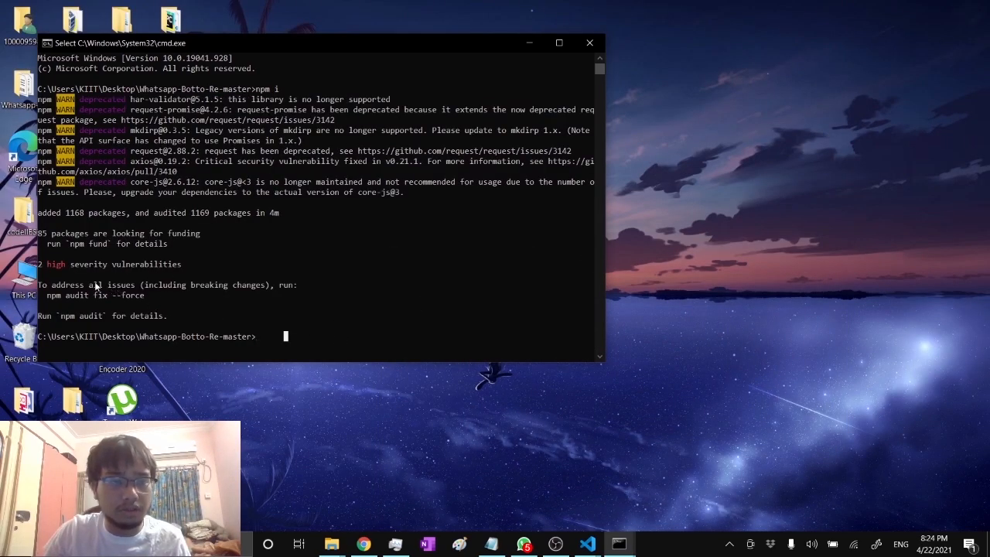
pyautogui.moveTo(46, 303)
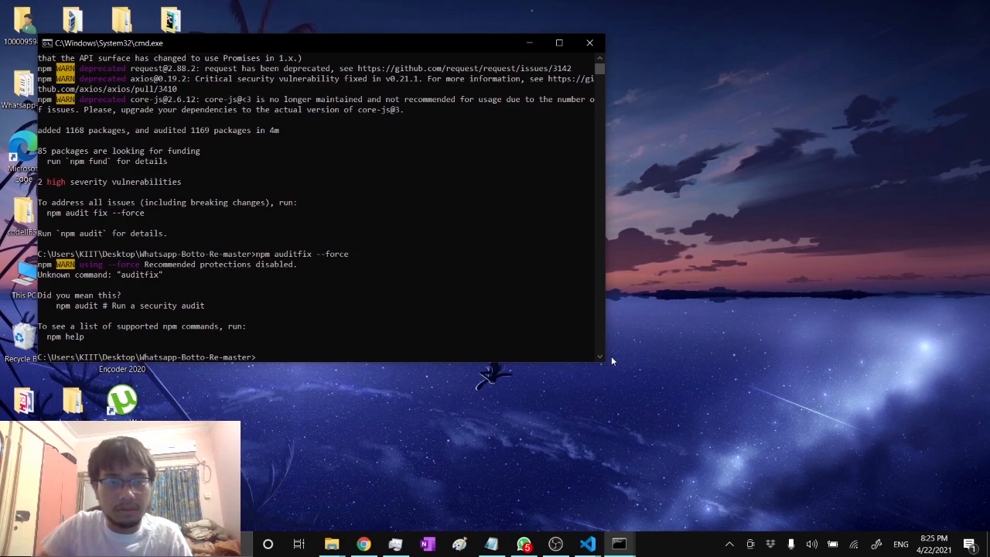
pyautogui.write('npm')
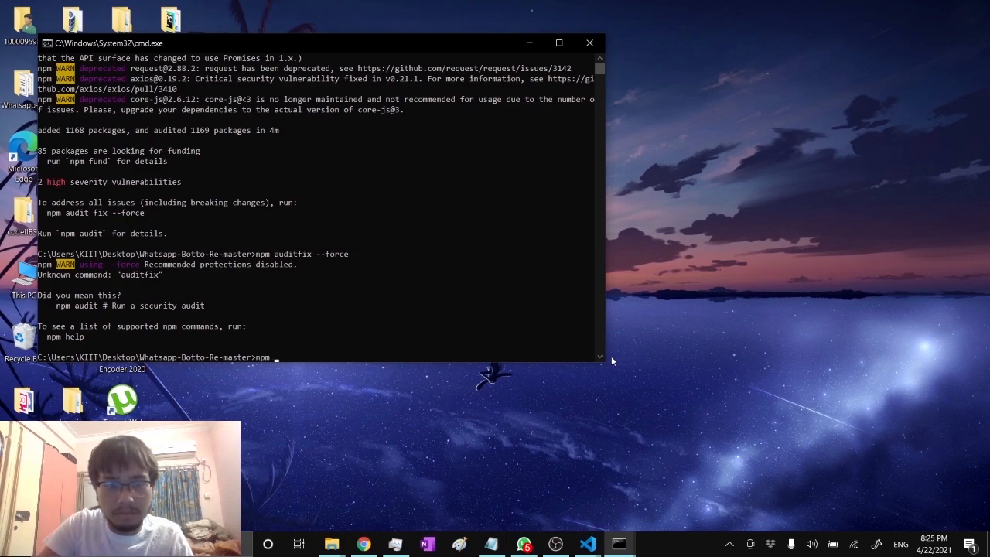
pyautogui.write('audit')
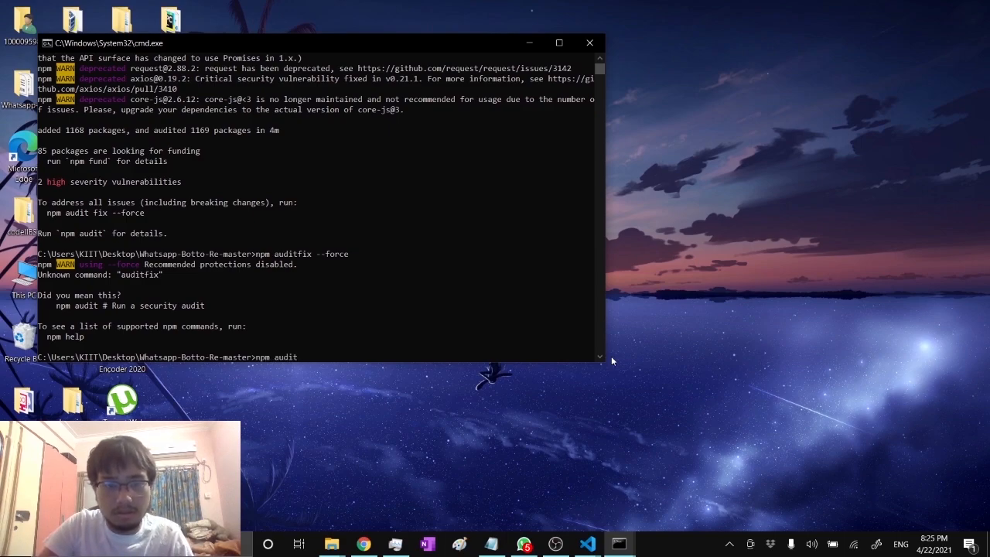
pyautogui.write('fix --force')
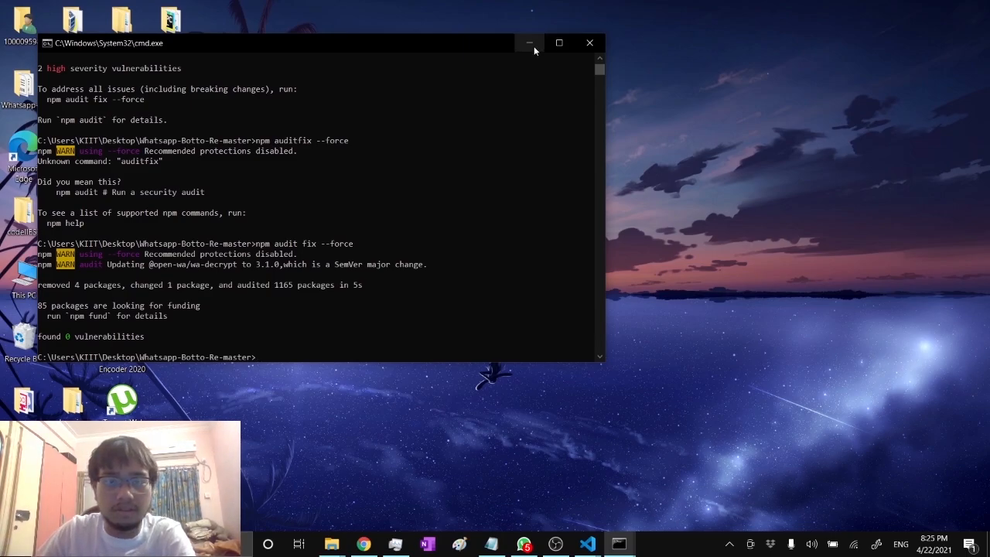
pyautogui.click(529, 42)
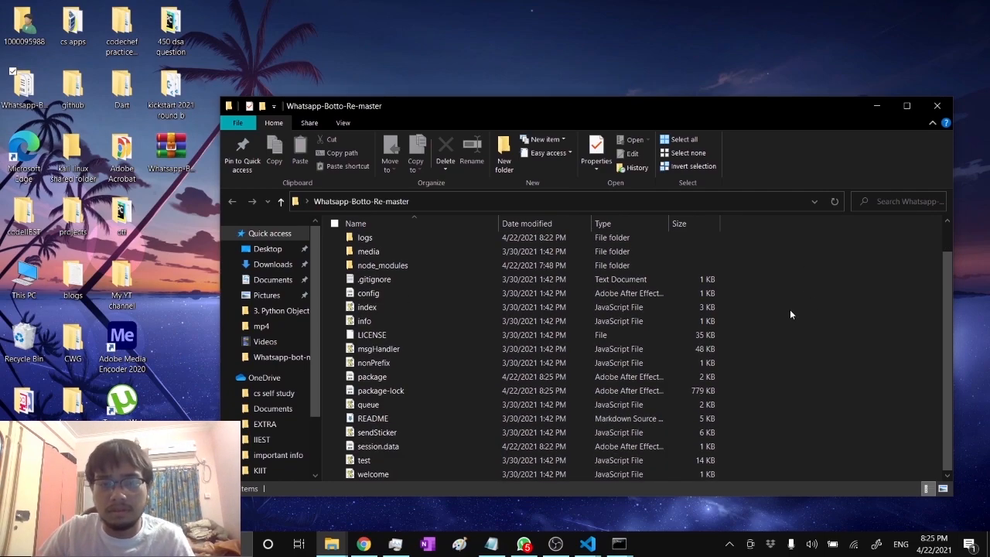
pyautogui.moveTo(515, 524)
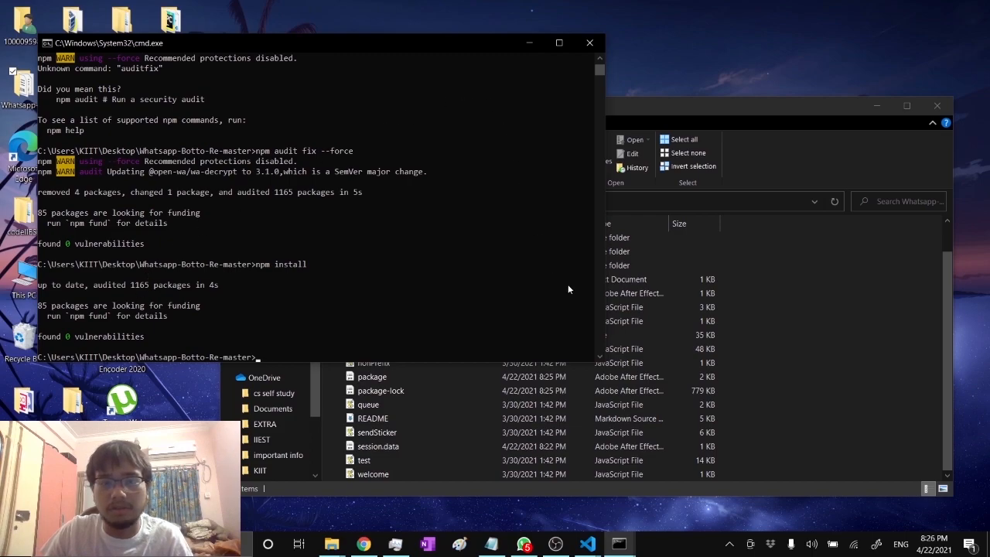
pyautogui.moveTo(203, 305)
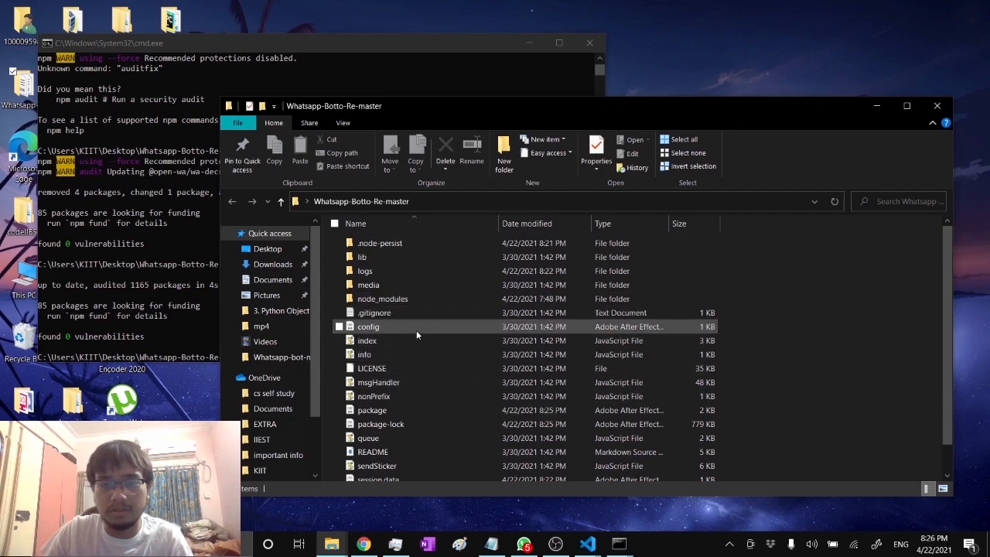
# Open config in Notepad, overwrite the botadmins number with the admin number, save with Ctrl+S and close.
pyautogui.click(338, 327)
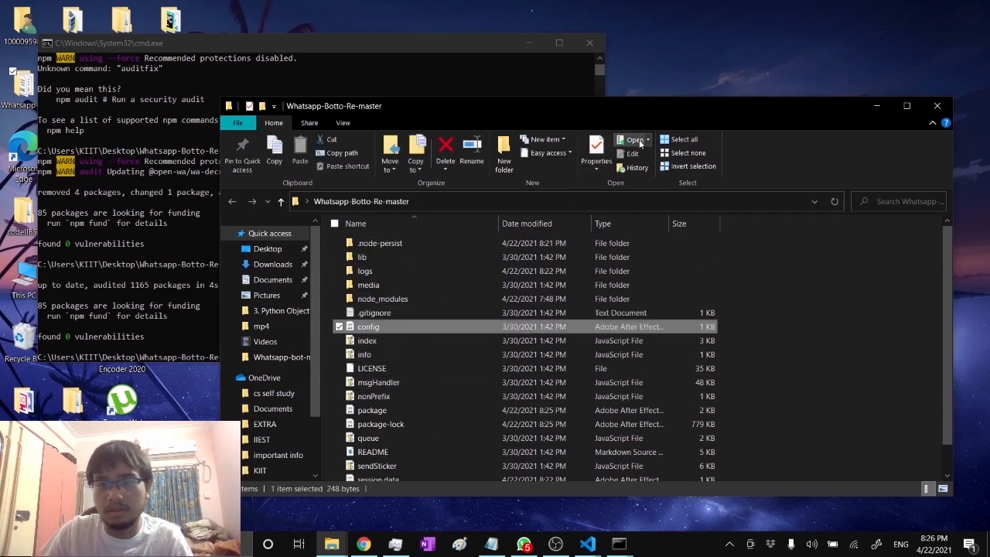
pyautogui.click(631, 142)
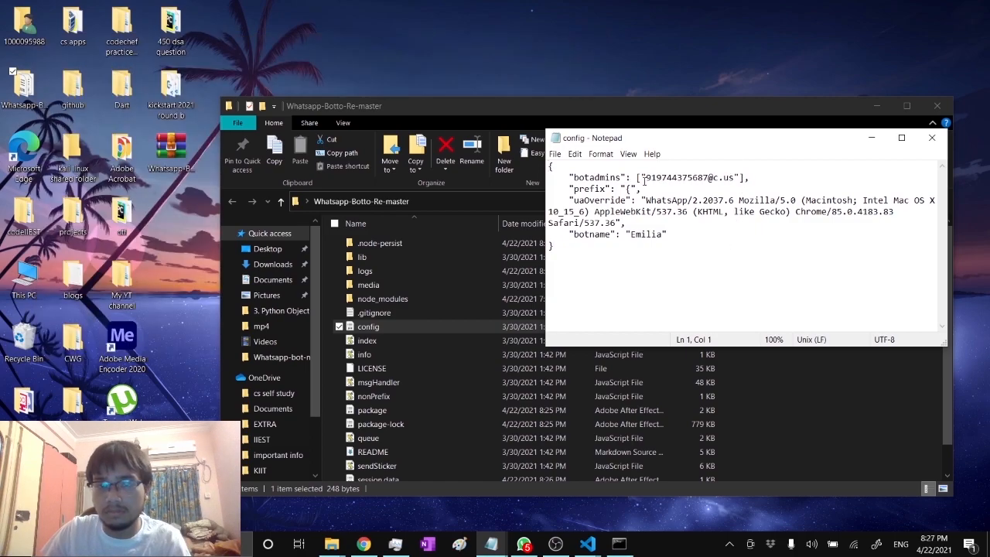
pyautogui.doubleClick(687, 177)
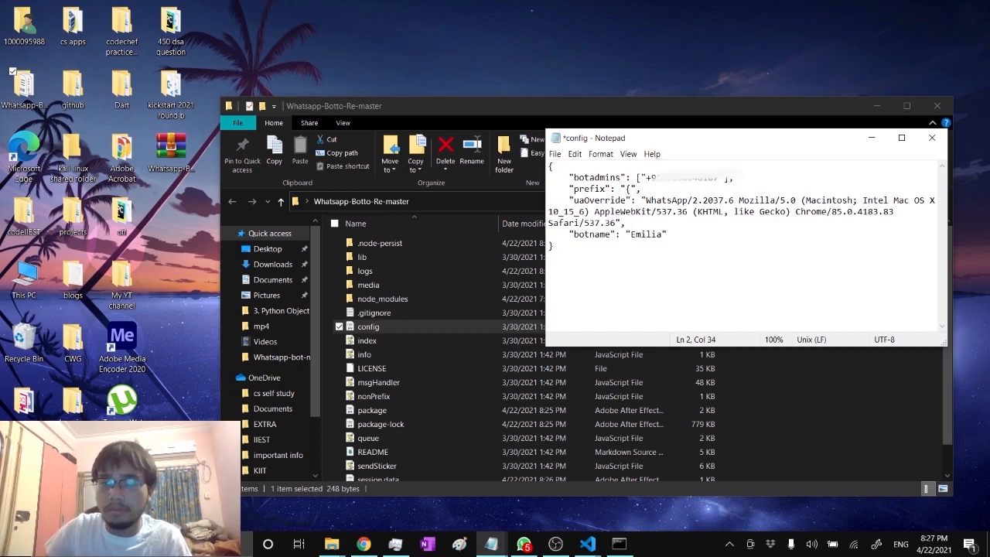
pyautogui.press('ctrl+s')
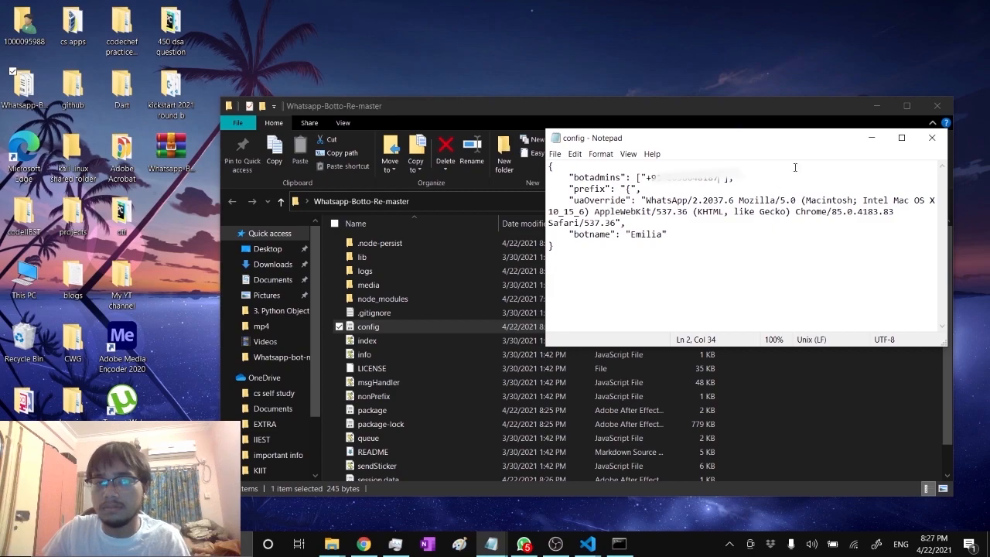
pyautogui.moveTo(931, 137)
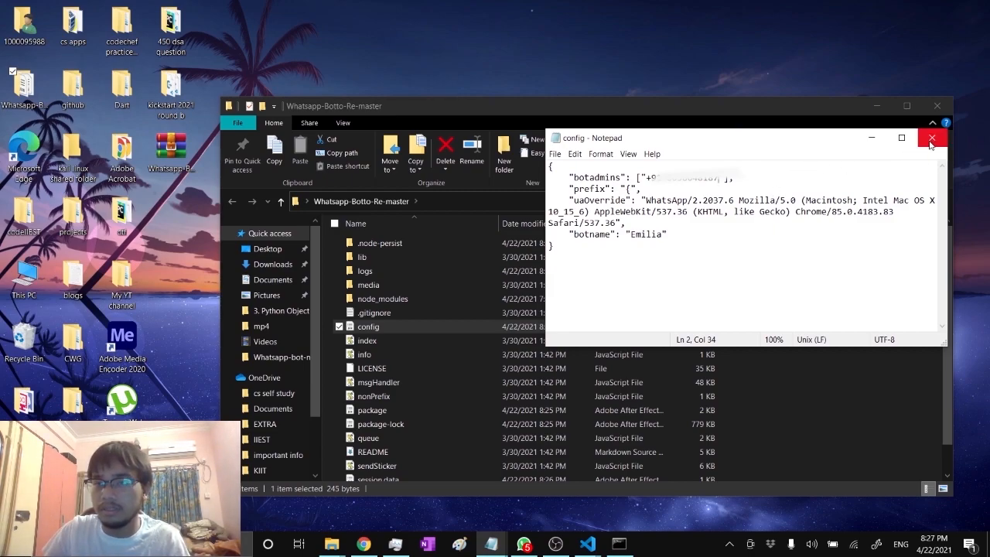
pyautogui.click(931, 138)
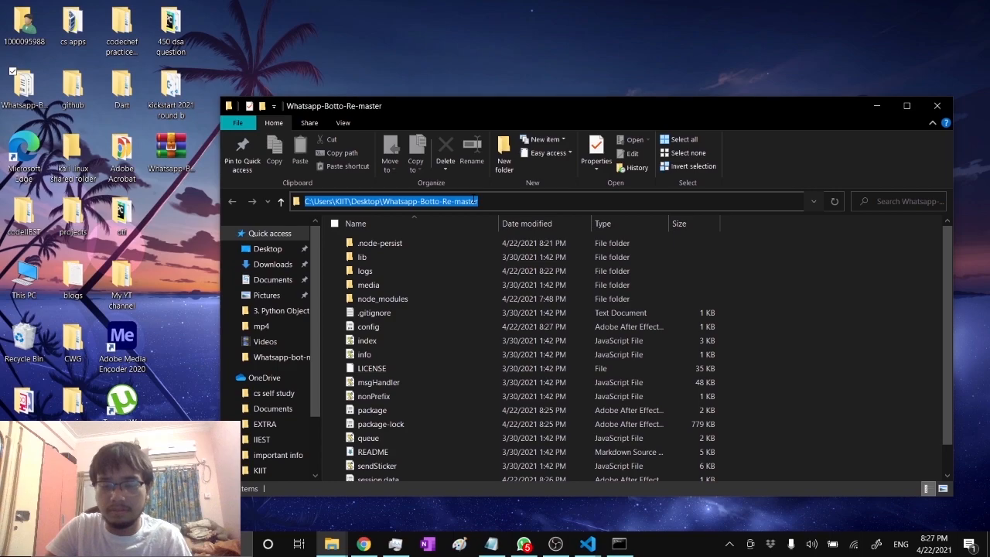
# Open a Command Prompt in the project folder and run npm start until Server Started appears.
pyautogui.write('cmd')
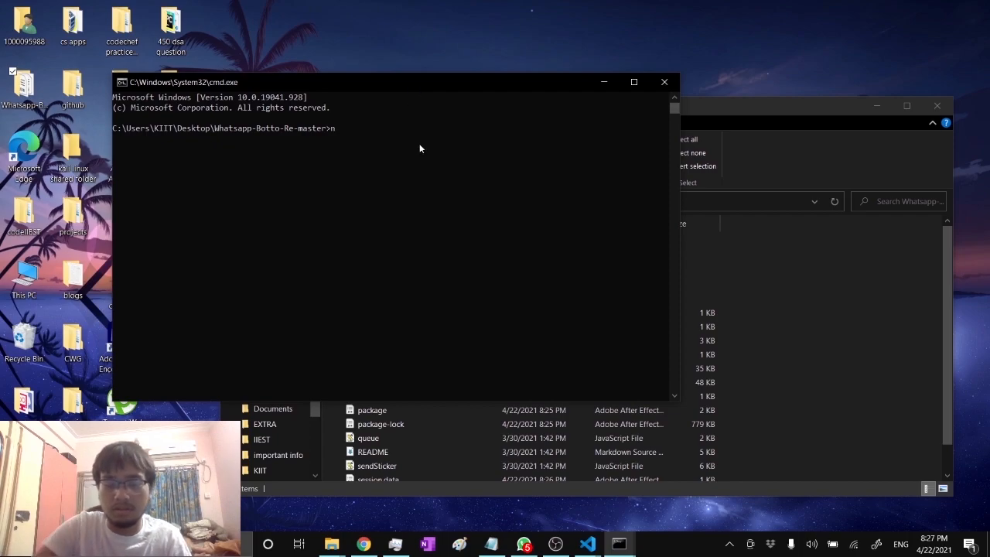
pyautogui.write('npm start')
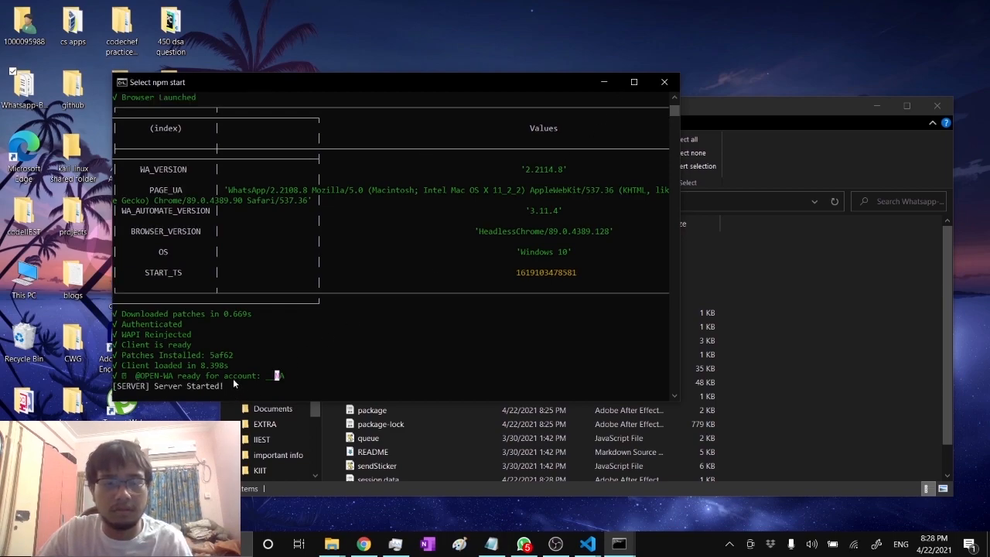
pyautogui.scroll(-3)
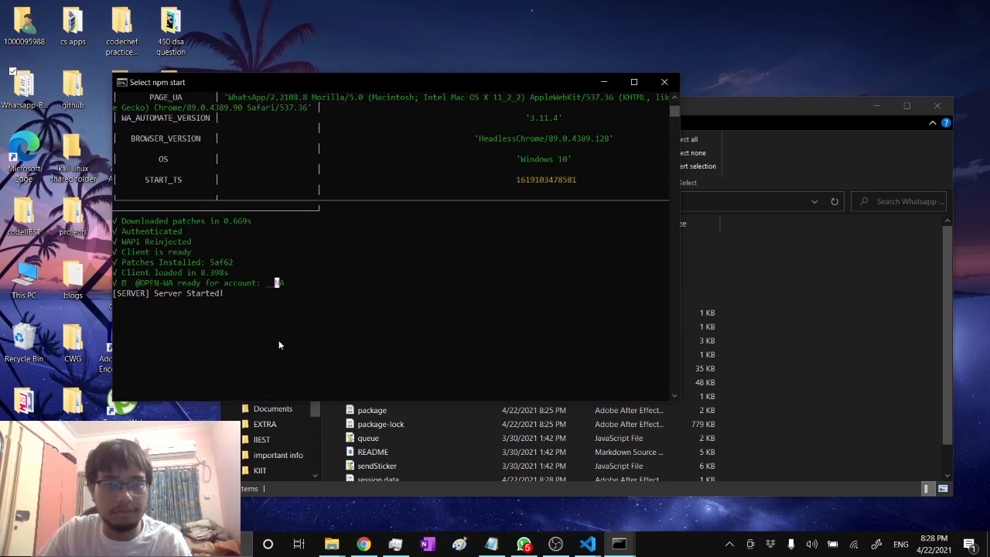
pyautogui.moveTo(170, 368)
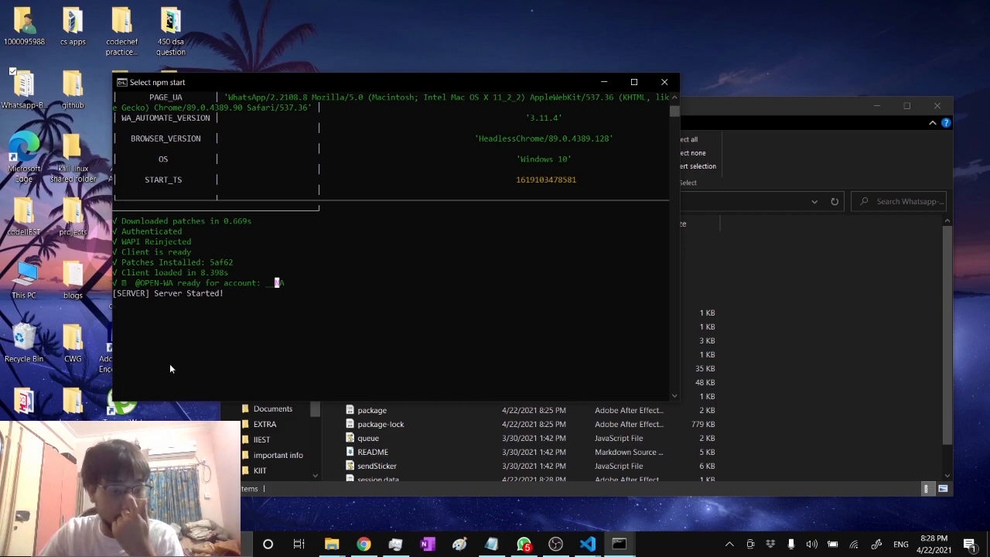
pyautogui.moveTo(162, 348)
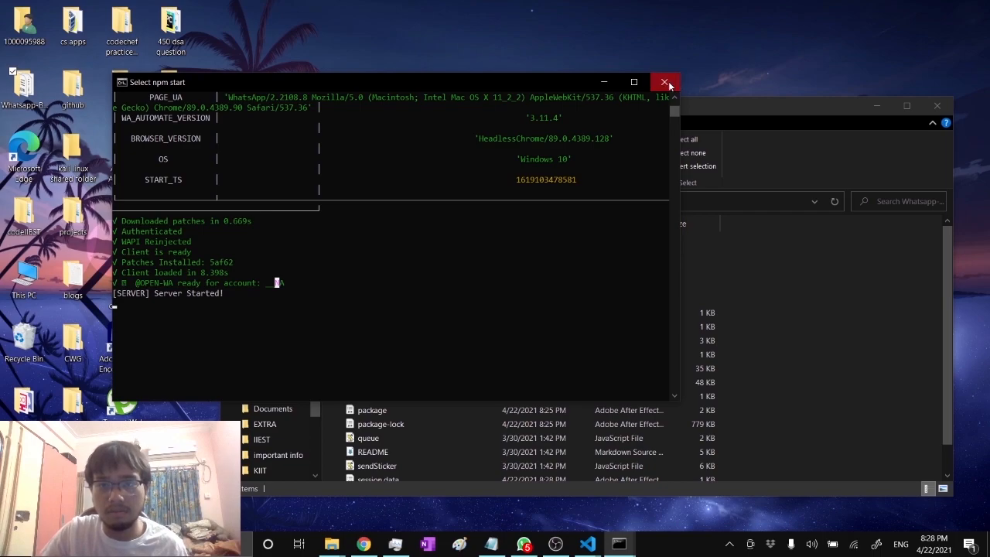
pyautogui.moveTo(676, 262)
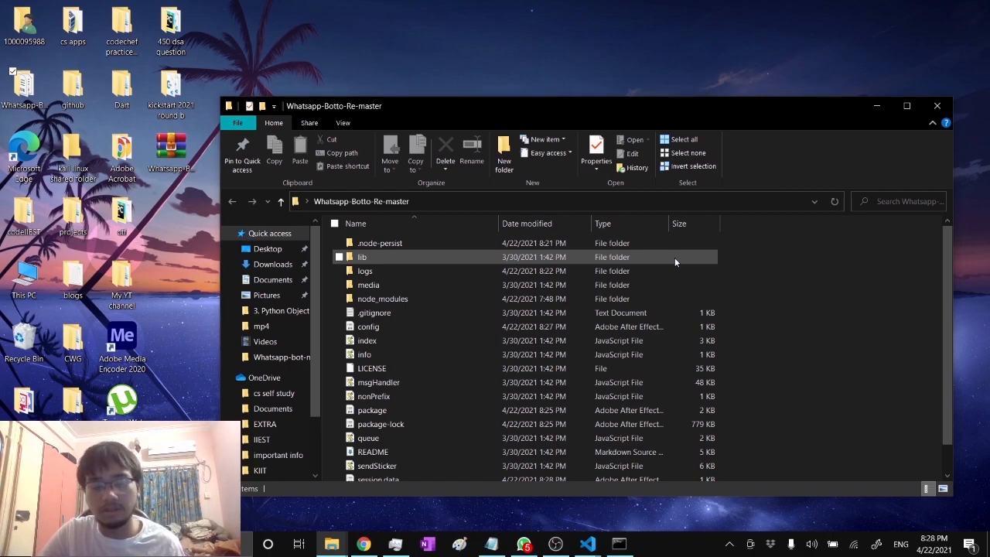
pyautogui.moveTo(799, 265)
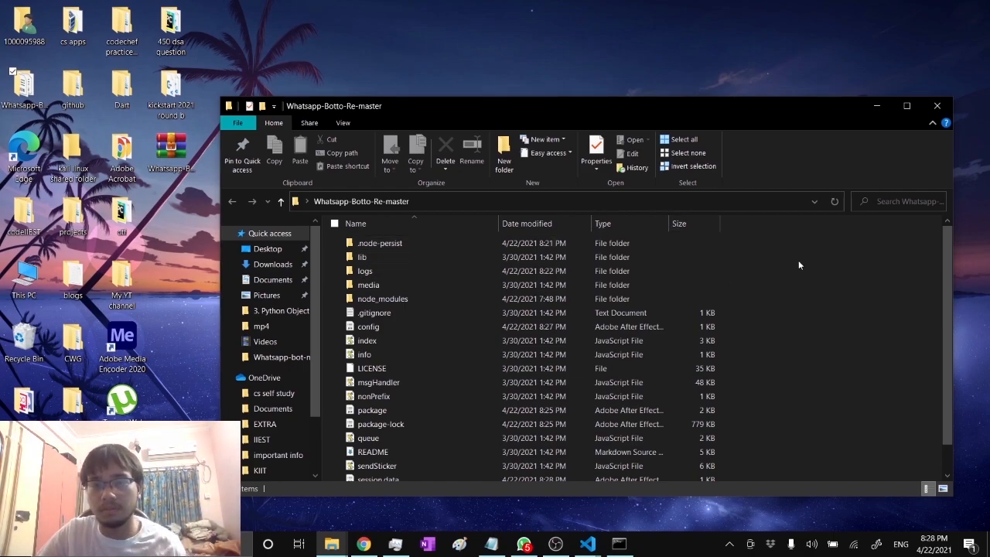
pyautogui.moveTo(818, 257)
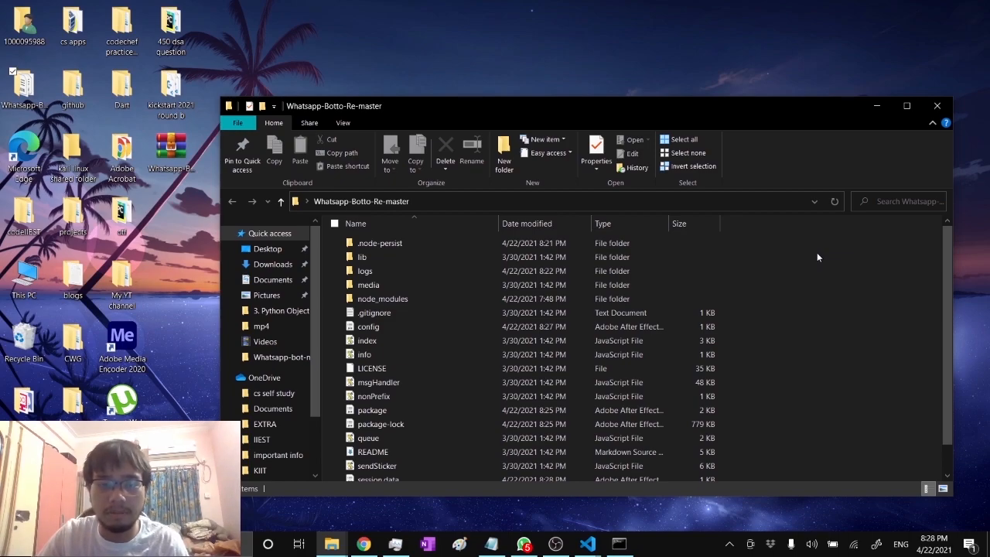